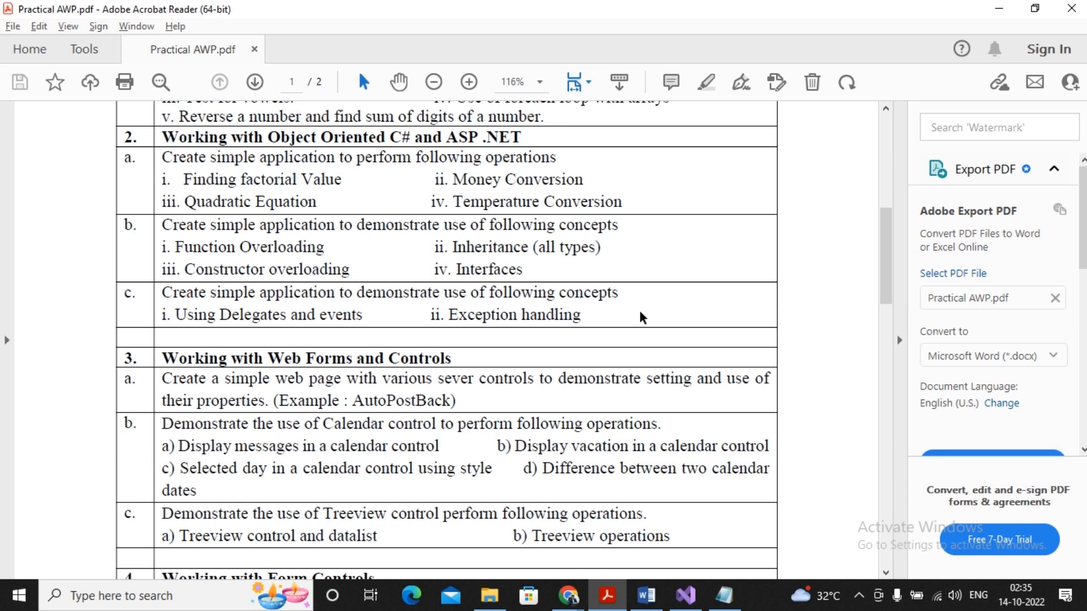
{"action": "mouse_move", "coordinate": [138, 277]}
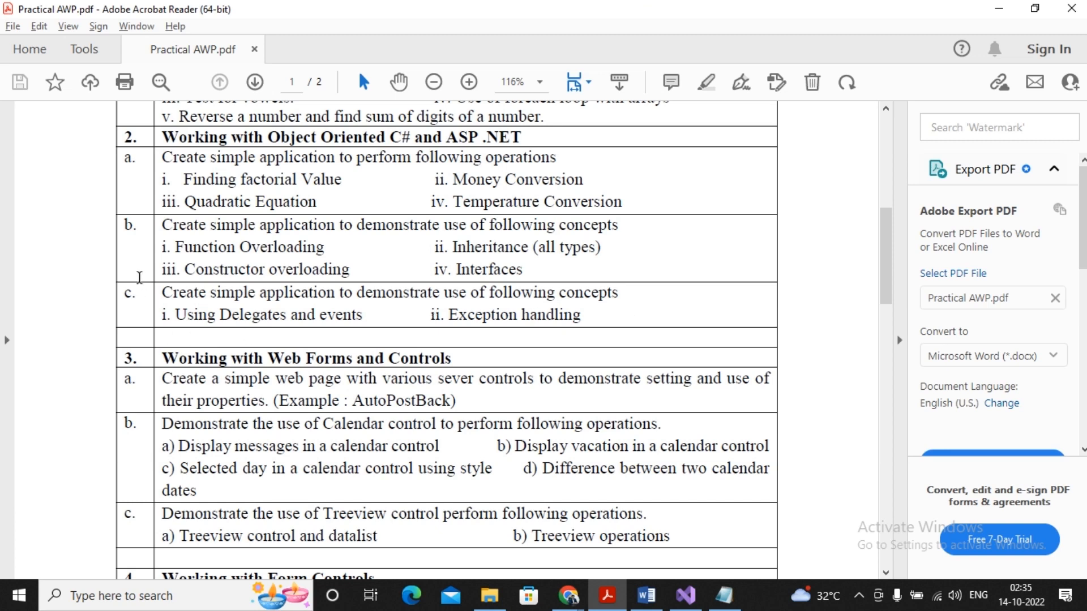
{"action": "mouse_move", "coordinate": [483, 252]}
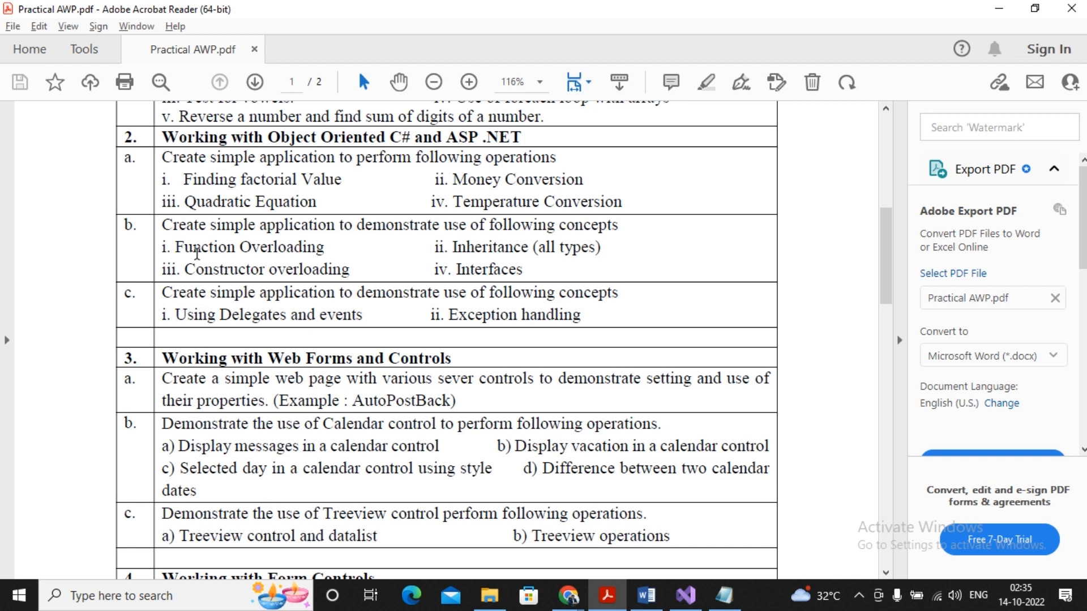
{"action": "mouse_move", "coordinate": [516, 271]}
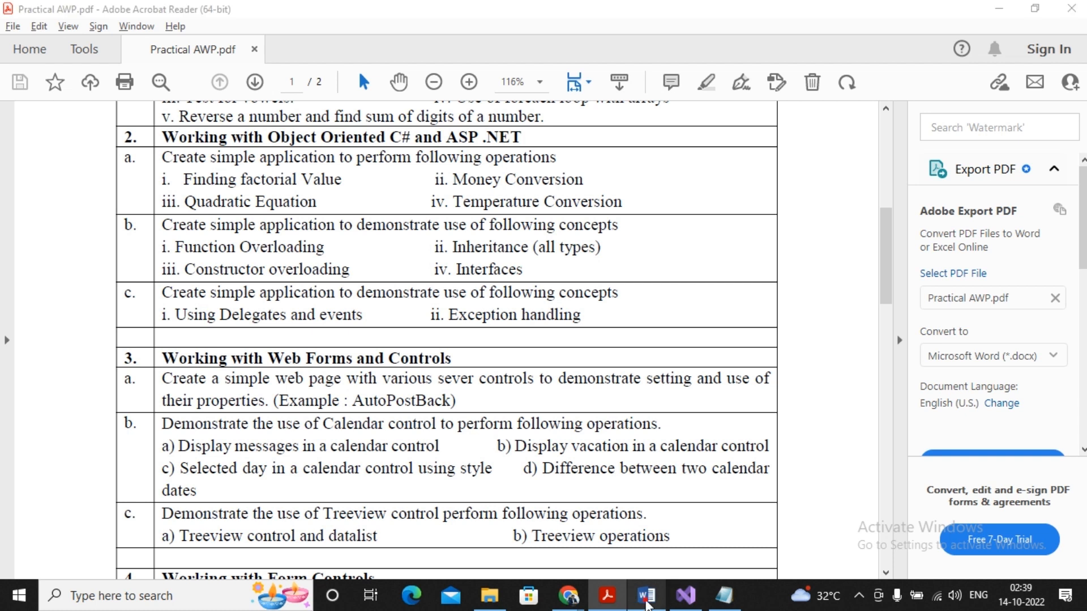
- Switch to the Word document showing the inheritance diagrams
{"action": "left_click", "coordinate": [644, 595]}
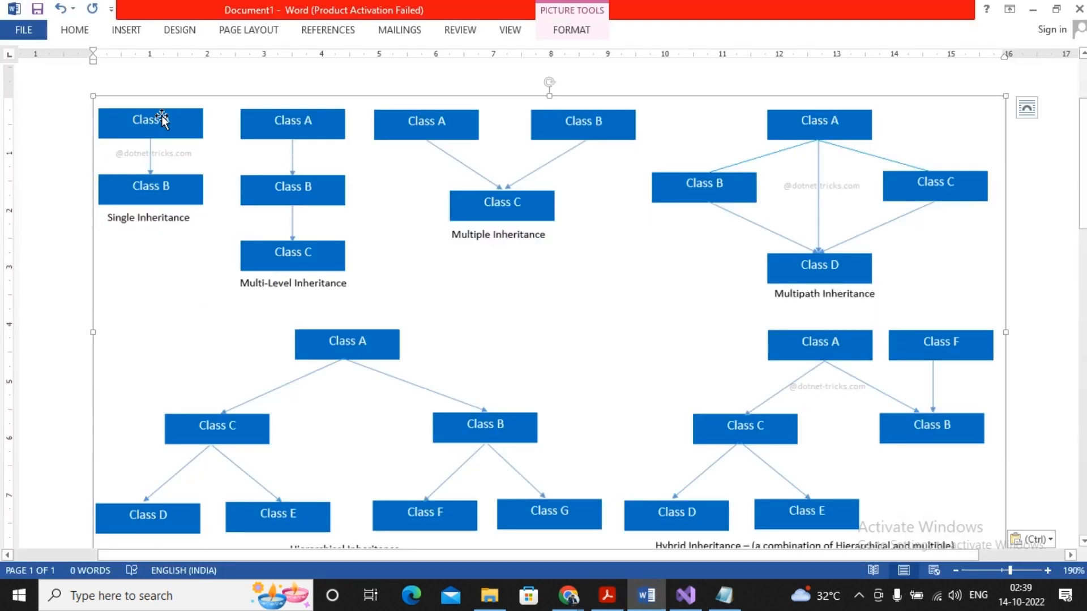
{"action": "mouse_move", "coordinate": [166, 215]}
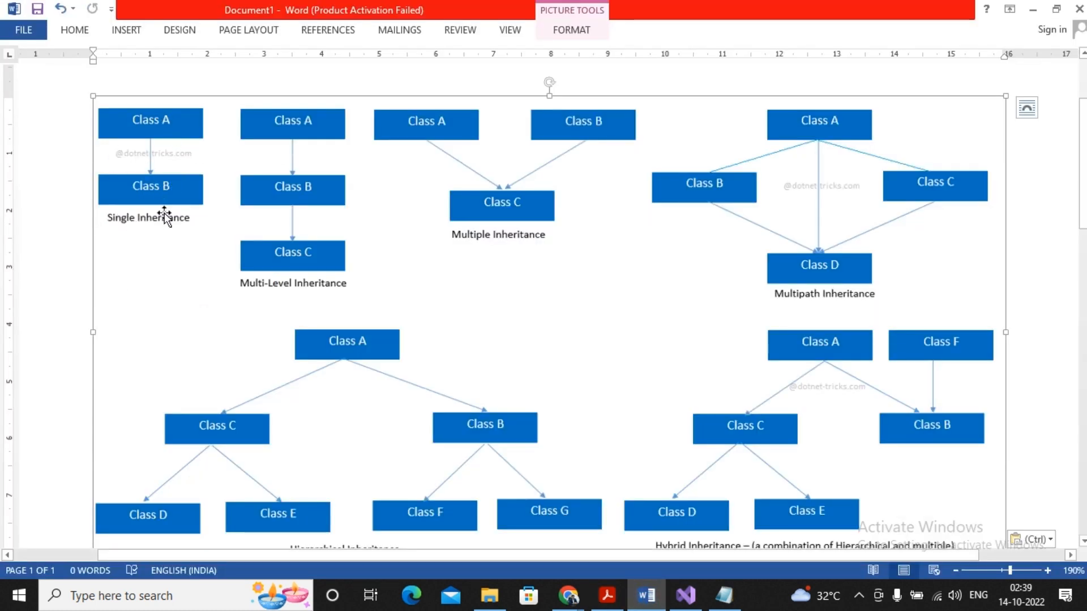
{"action": "mouse_move", "coordinate": [142, 208]}
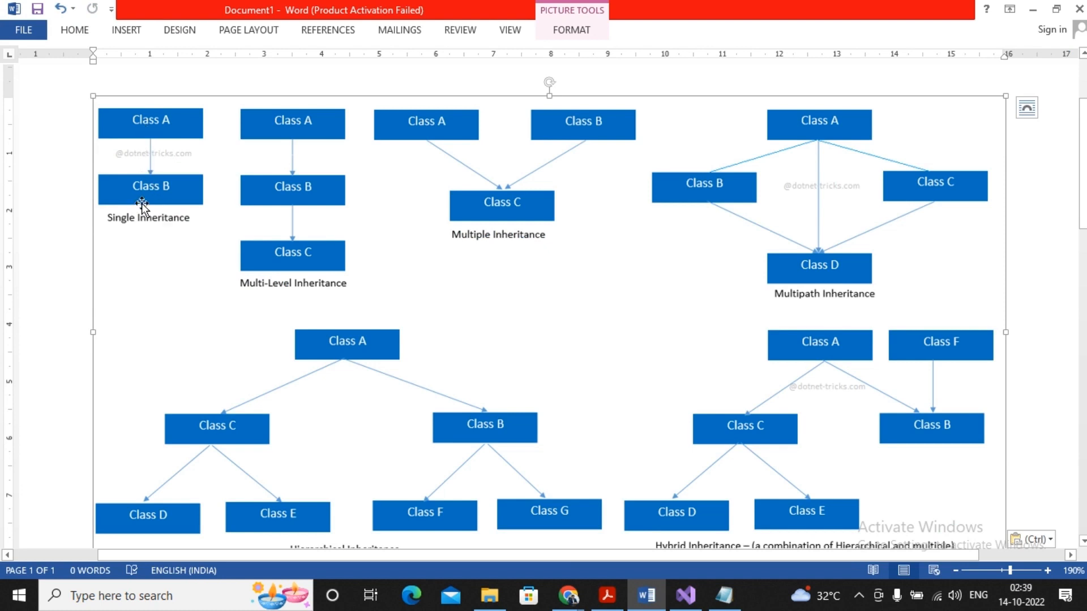
{"action": "mouse_move", "coordinate": [146, 211]}
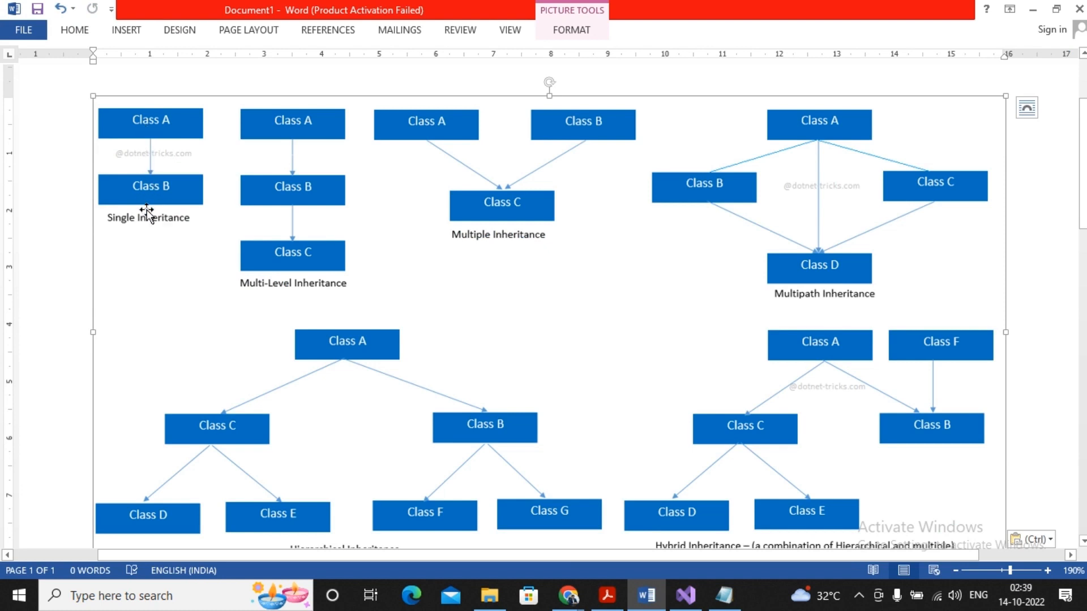
{"action": "mouse_move", "coordinate": [130, 200]}
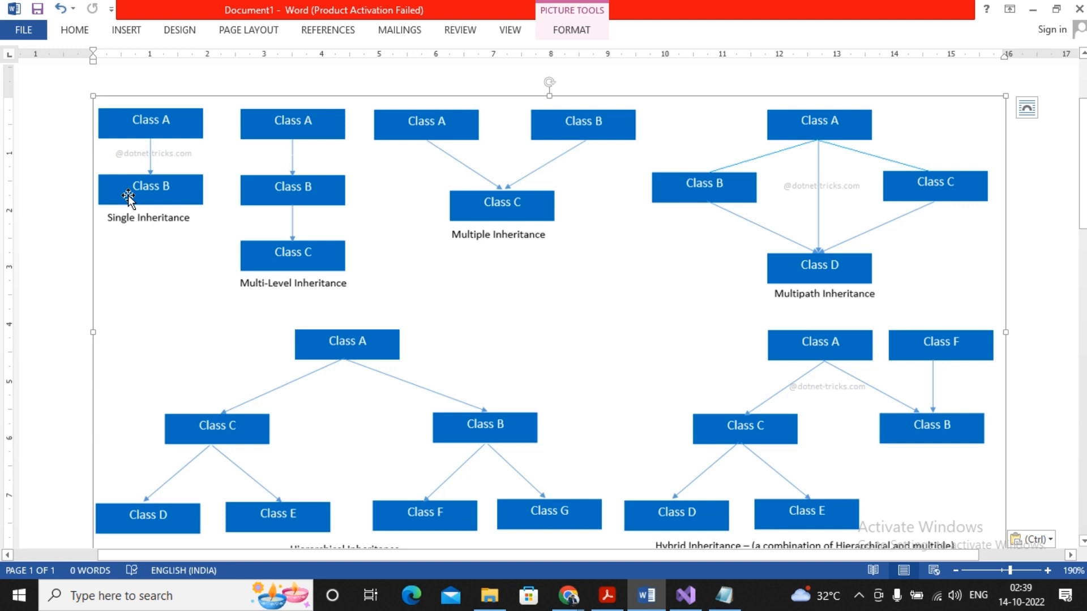
{"action": "mouse_move", "coordinate": [131, 234]}
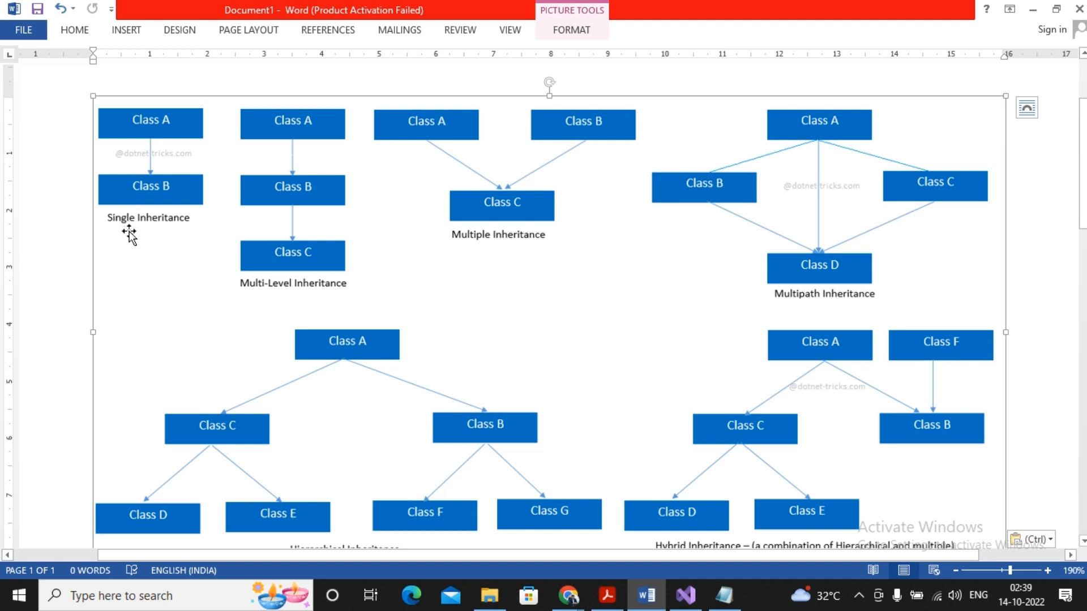
{"action": "mouse_move", "coordinate": [269, 298]}
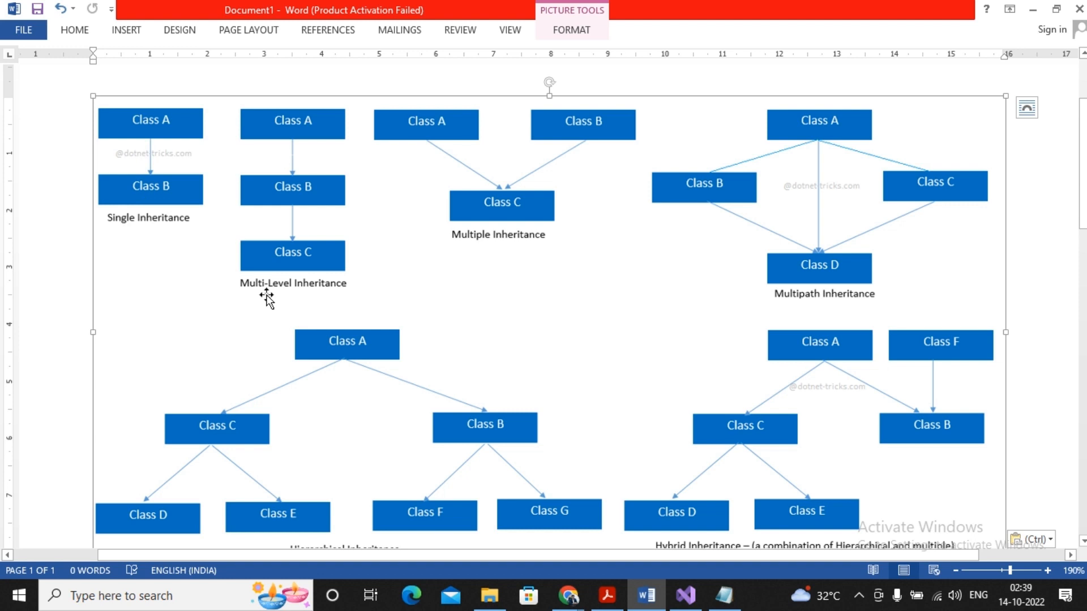
{"action": "mouse_move", "coordinate": [291, 128]}
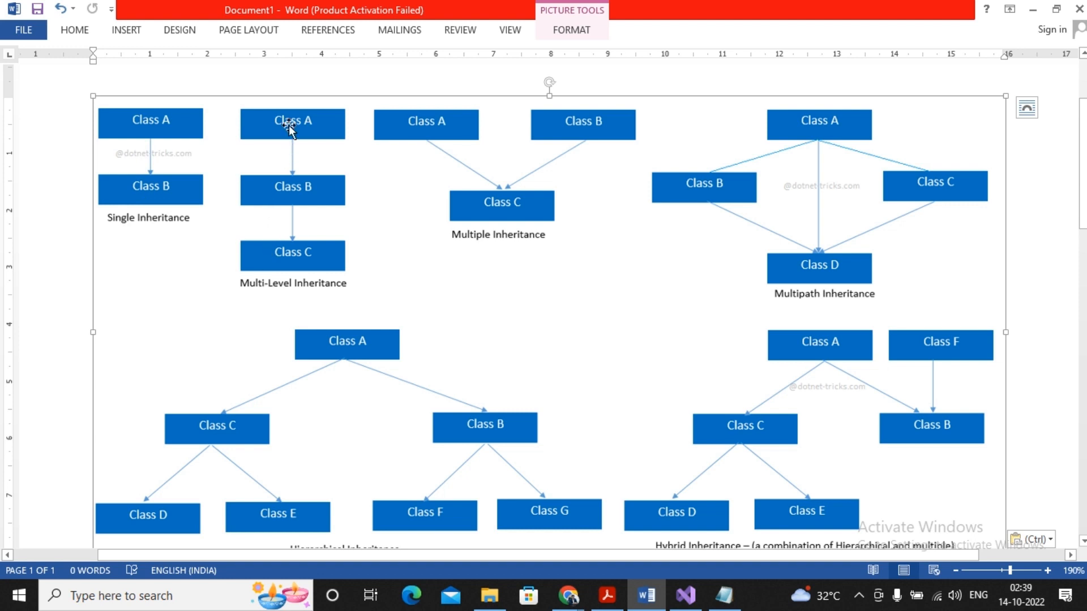
{"action": "mouse_move", "coordinate": [271, 251]}
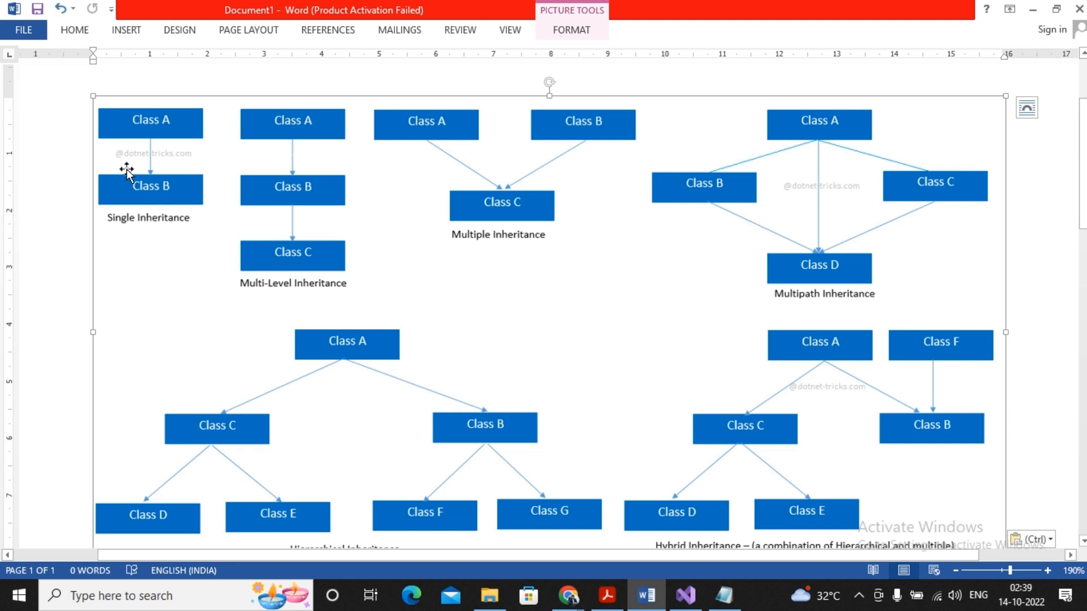
{"action": "mouse_move", "coordinate": [170, 164]}
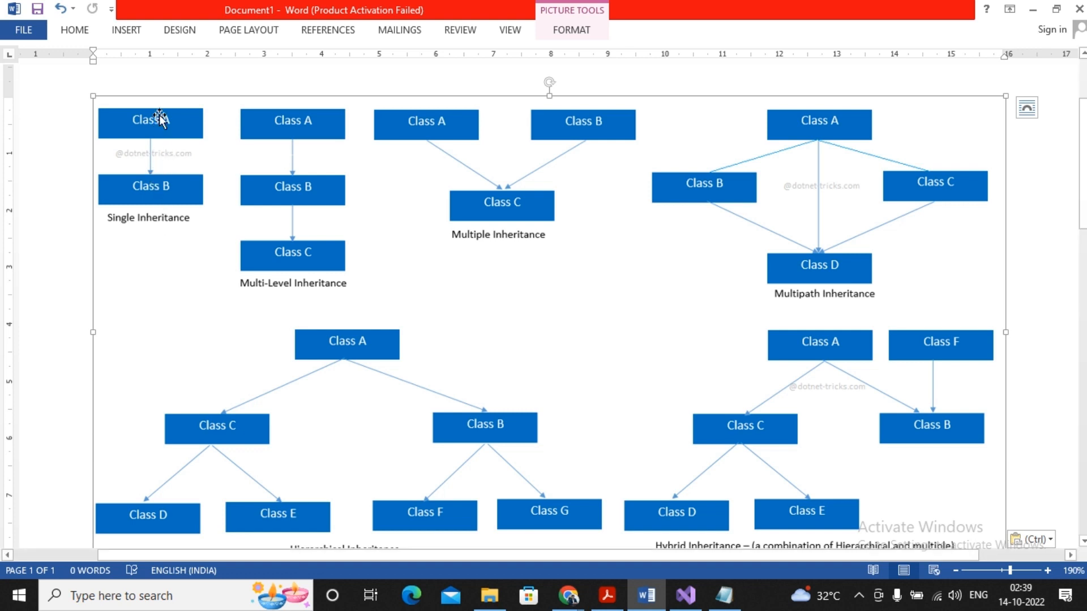
{"action": "mouse_move", "coordinate": [155, 205]}
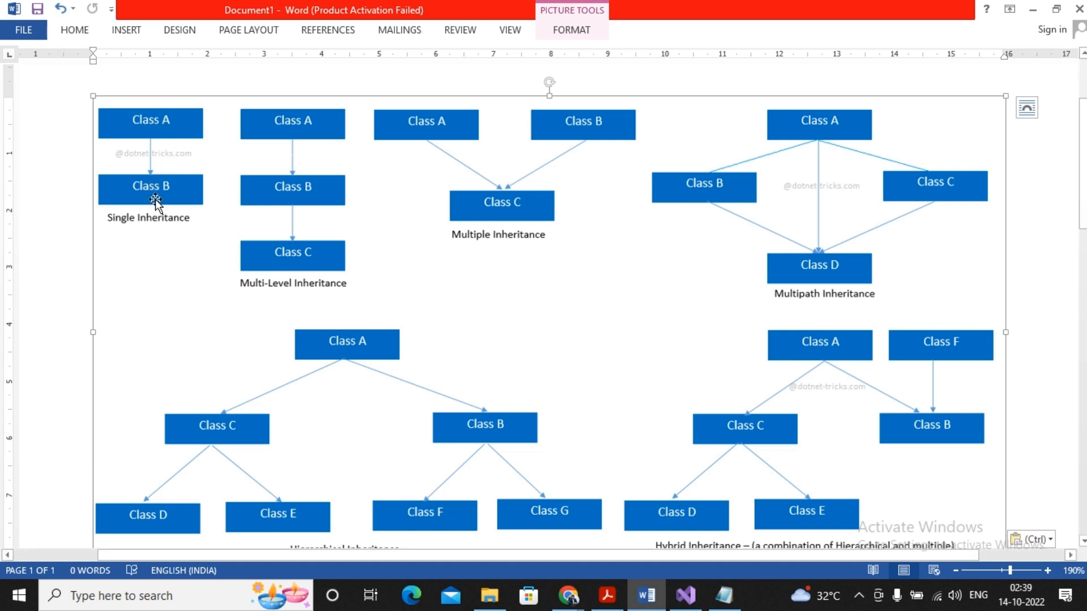
{"action": "mouse_move", "coordinate": [307, 124]}
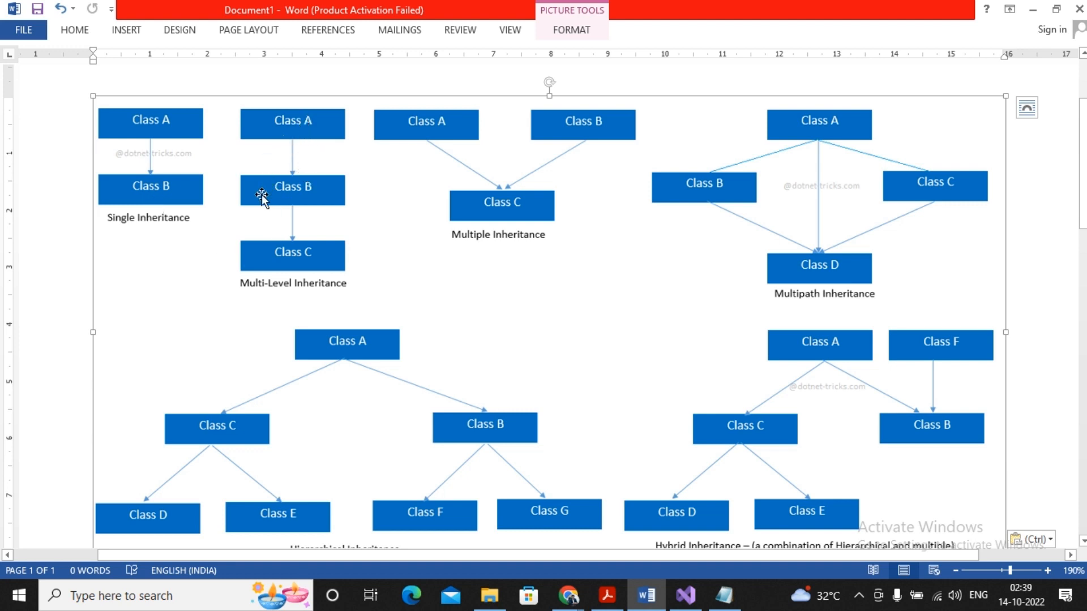
{"action": "mouse_move", "coordinate": [258, 301]}
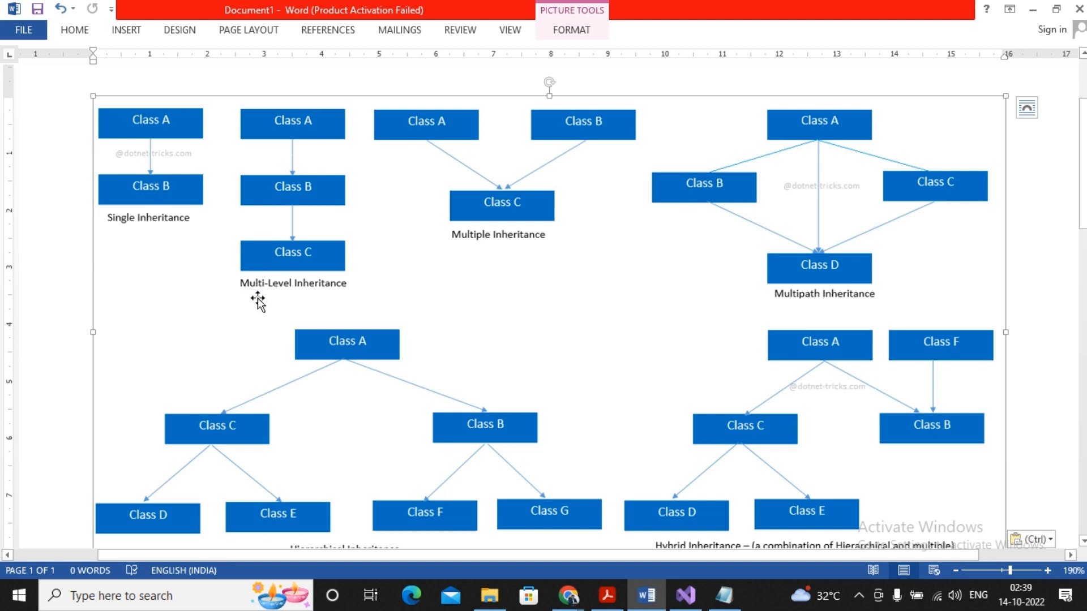
{"action": "mouse_move", "coordinate": [310, 300]}
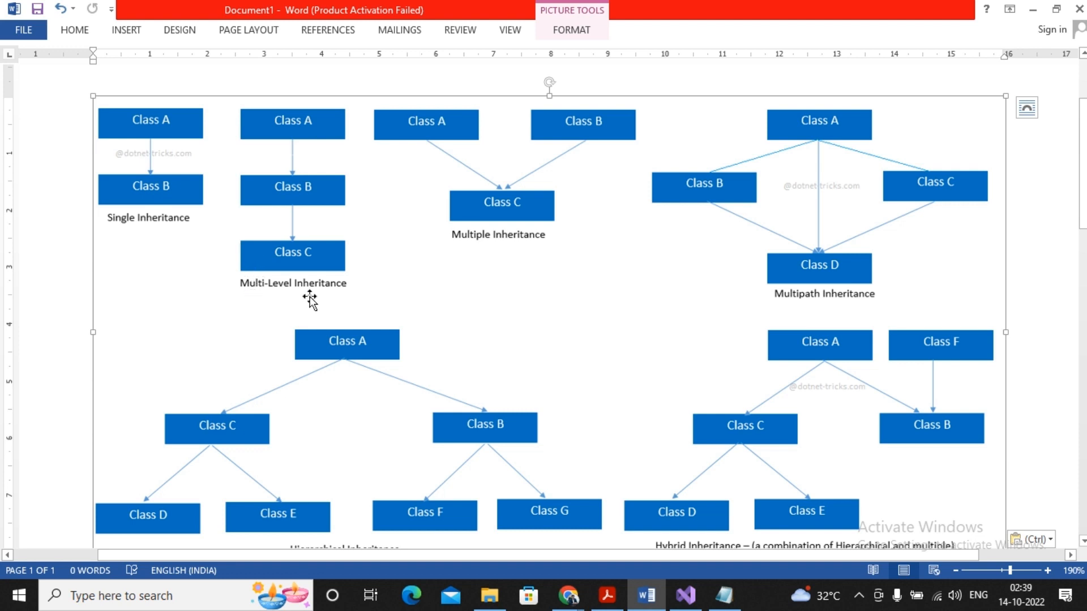
{"action": "mouse_move", "coordinate": [477, 201]}
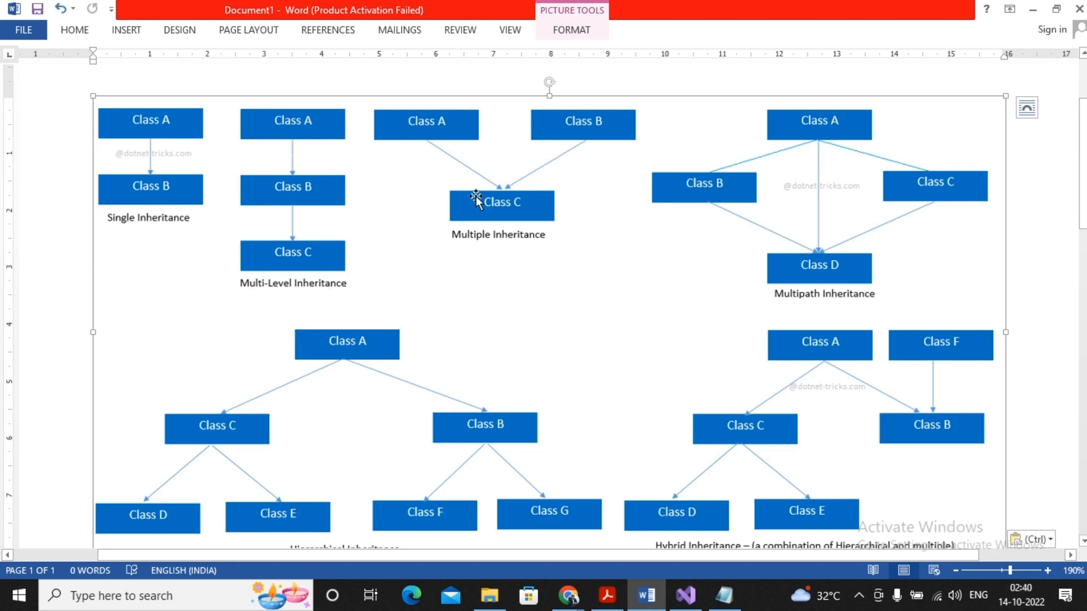
{"action": "mouse_move", "coordinate": [574, 110]}
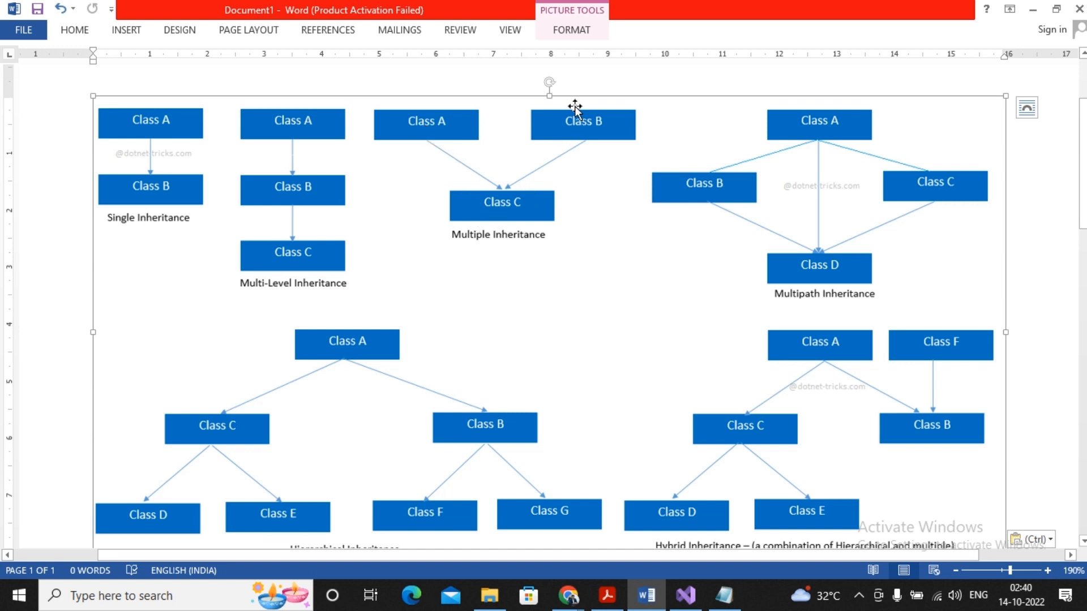
{"action": "mouse_move", "coordinate": [441, 283]}
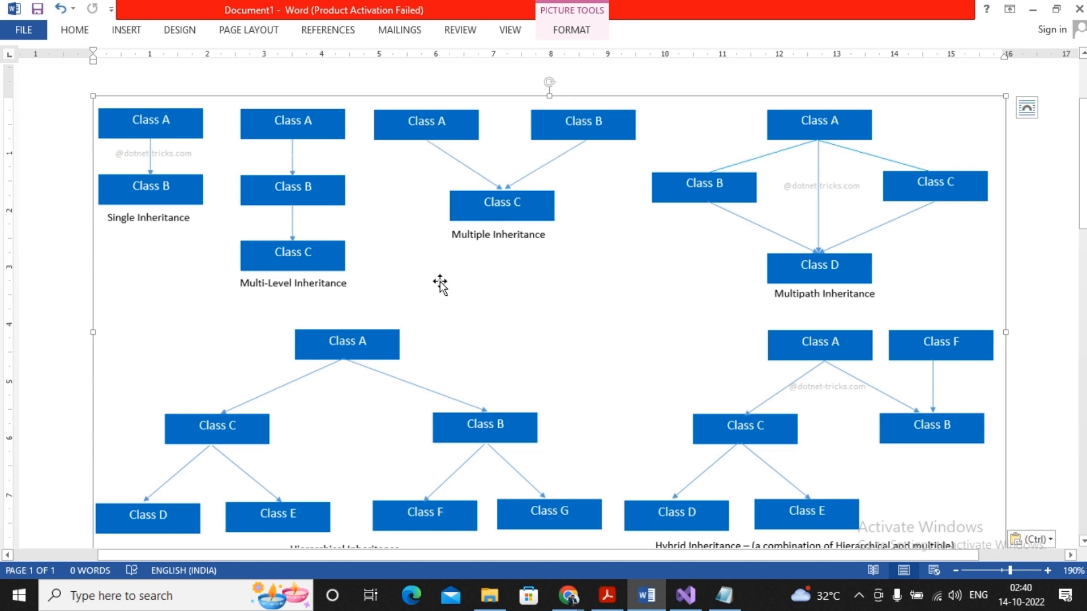
{"action": "mouse_move", "coordinate": [451, 271]}
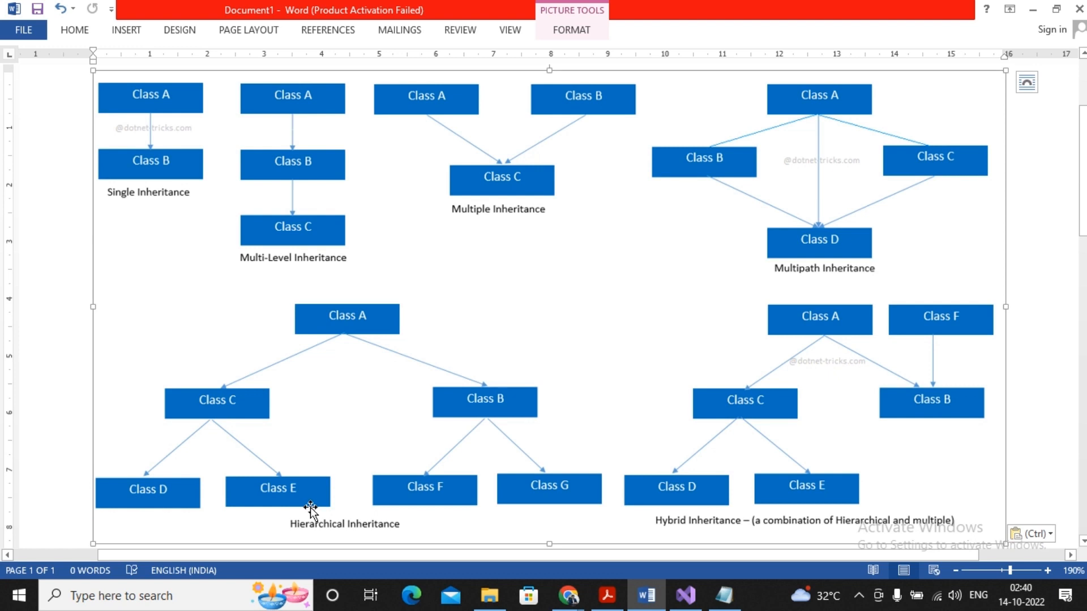
{"action": "mouse_move", "coordinate": [359, 541]}
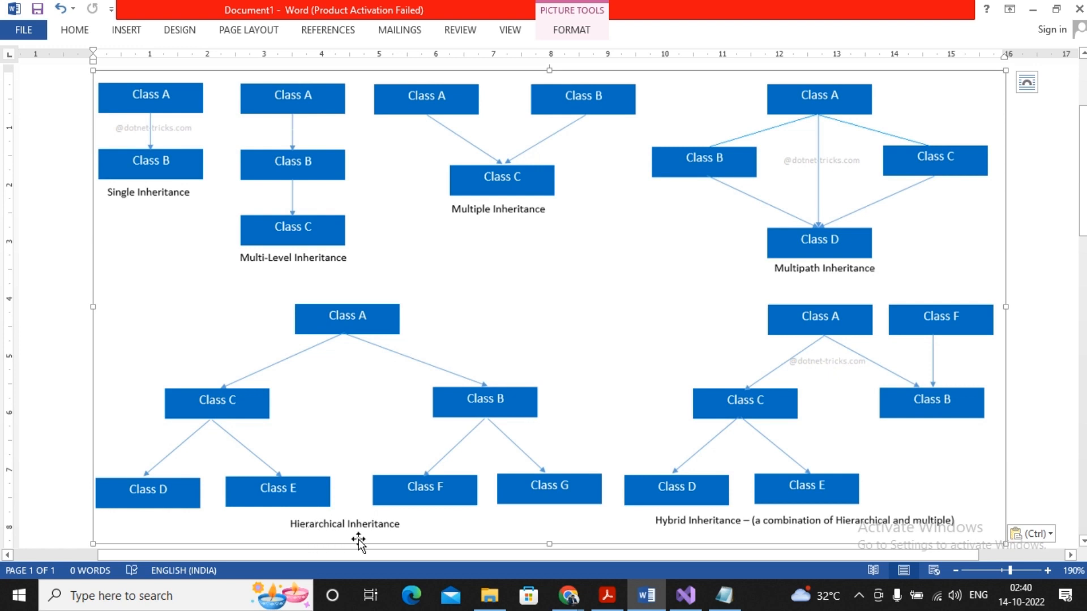
{"action": "mouse_move", "coordinate": [816, 381]}
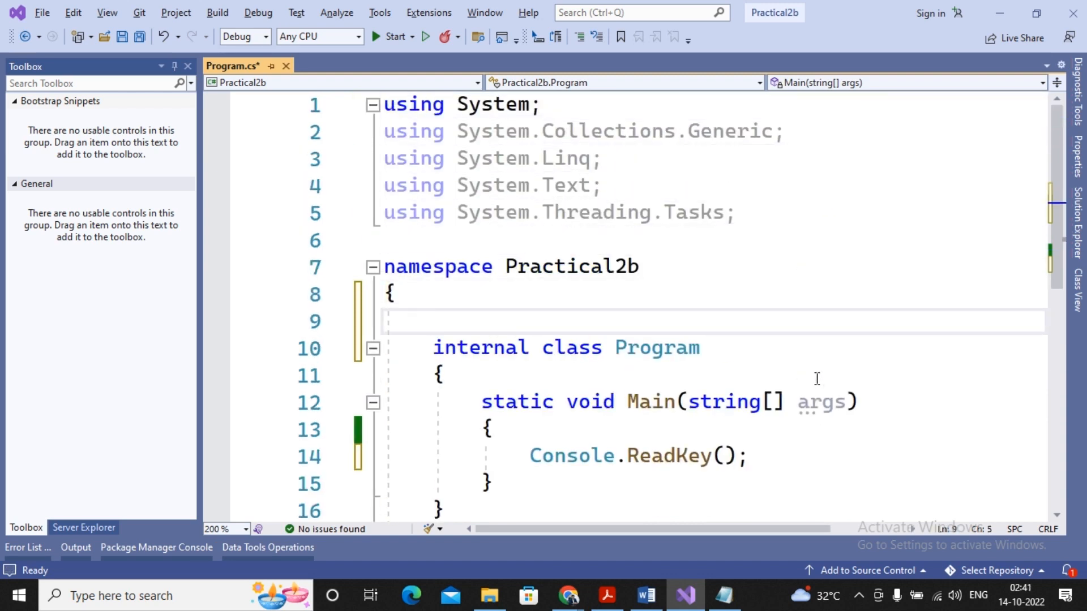
- Declare class Abc with a show() method that writes a message via Console.WriteLine
{"action": "type", "text": "class Abc"}
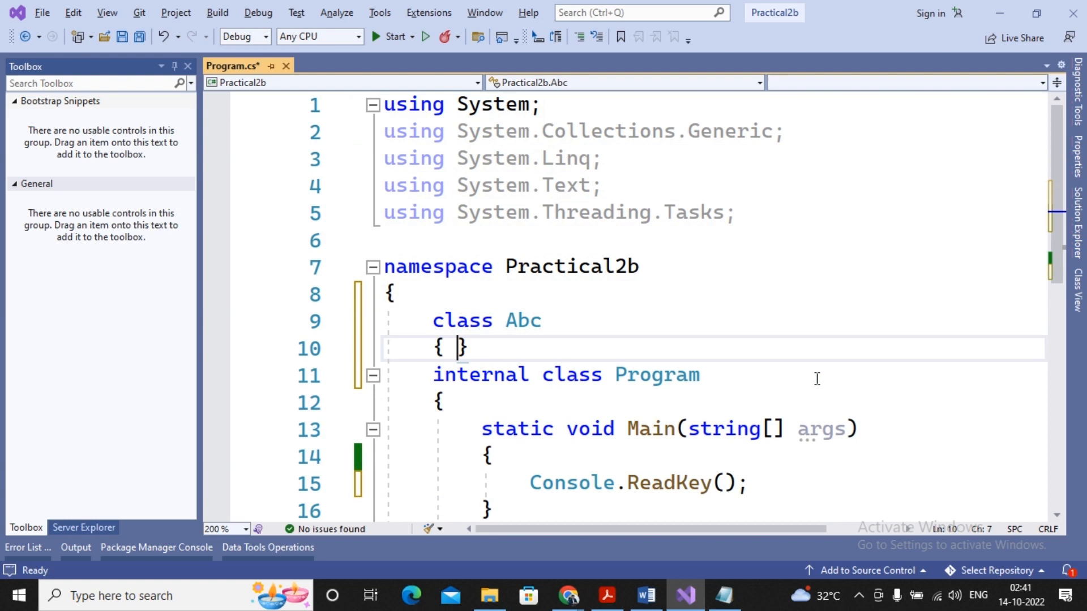
{"action": "key", "text": "Enter"}
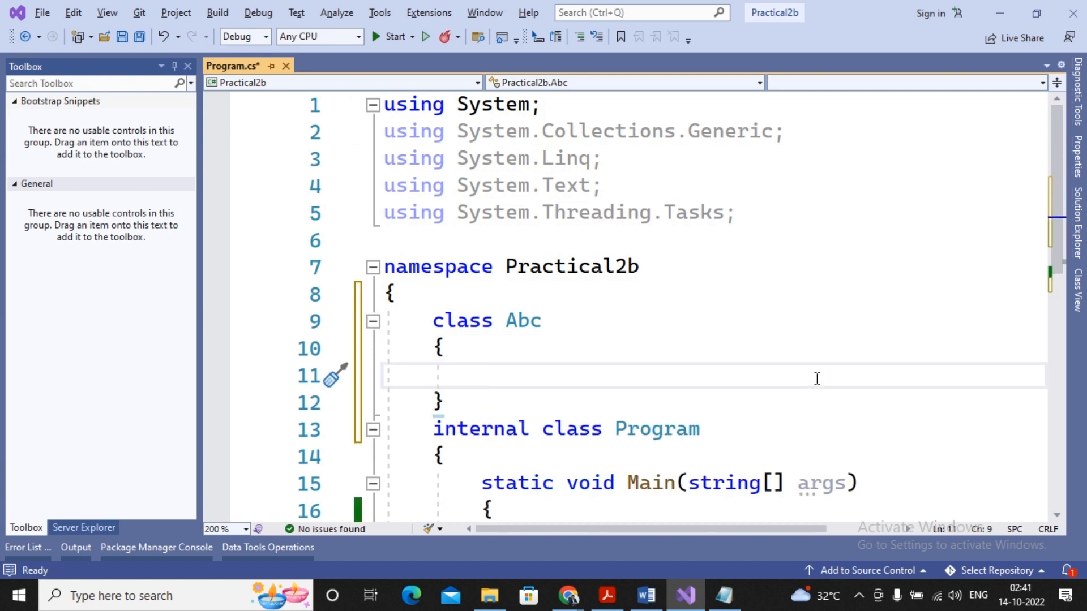
{"action": "type", "text": "public void show"}
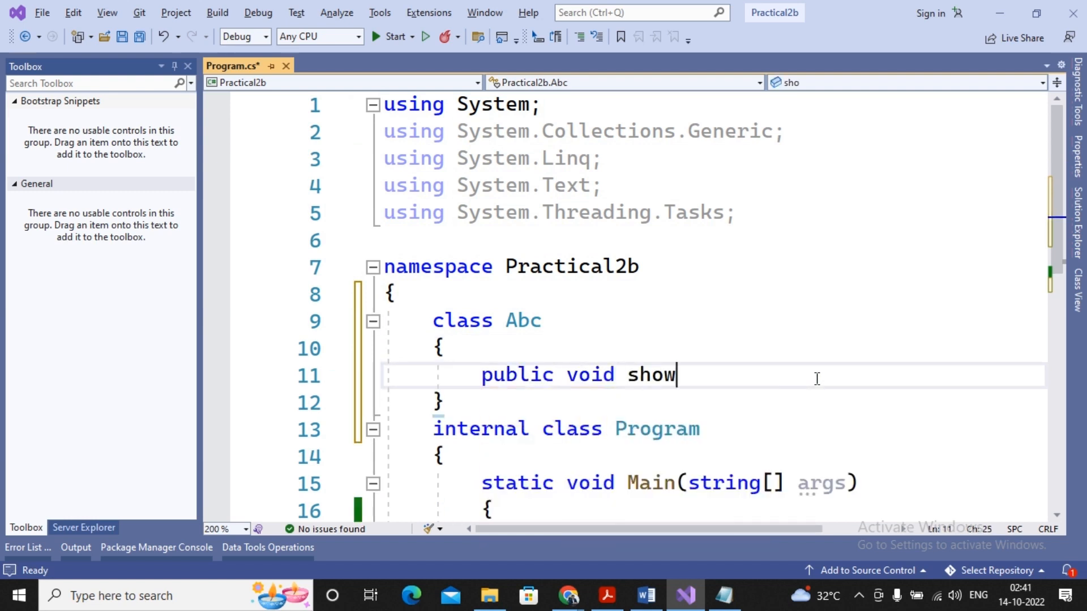
{"action": "type", "text": "("}
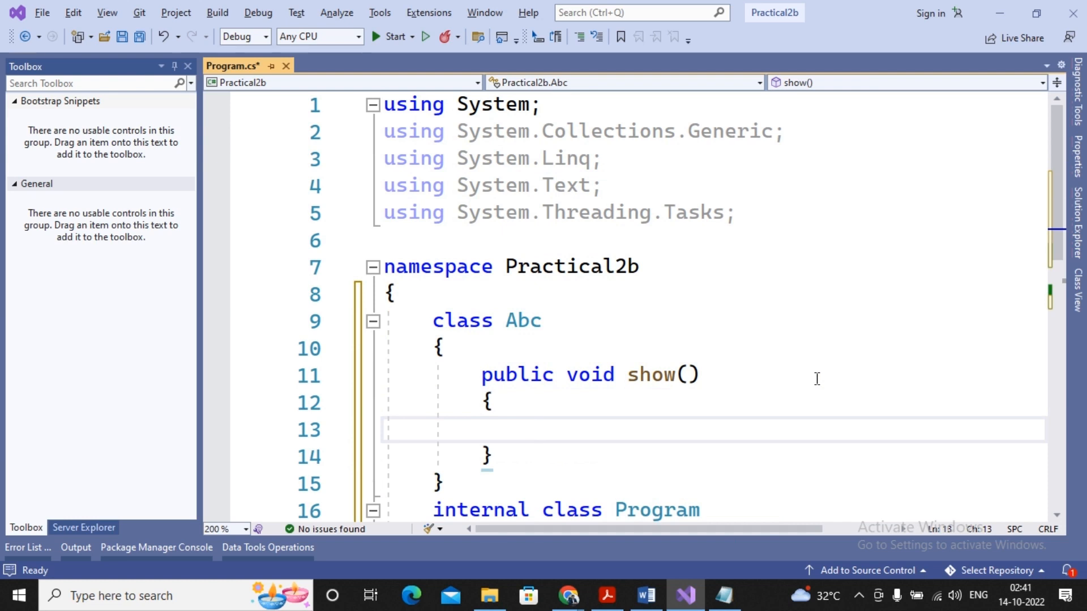
{"action": "type", "text": "Console.Wr"}
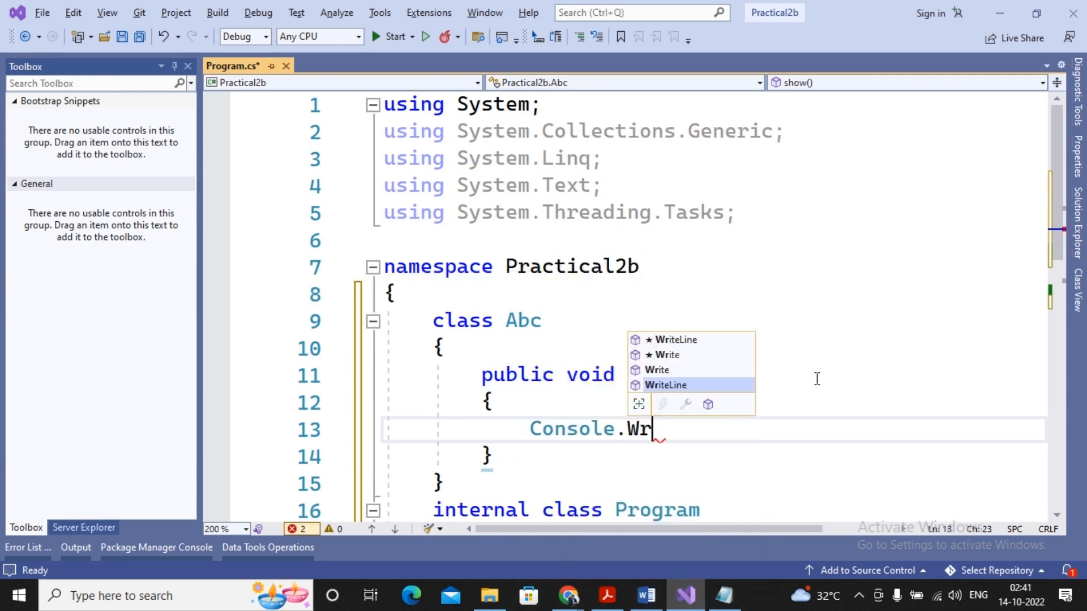
{"action": "type", "text": "iteLine(\"sho\""}
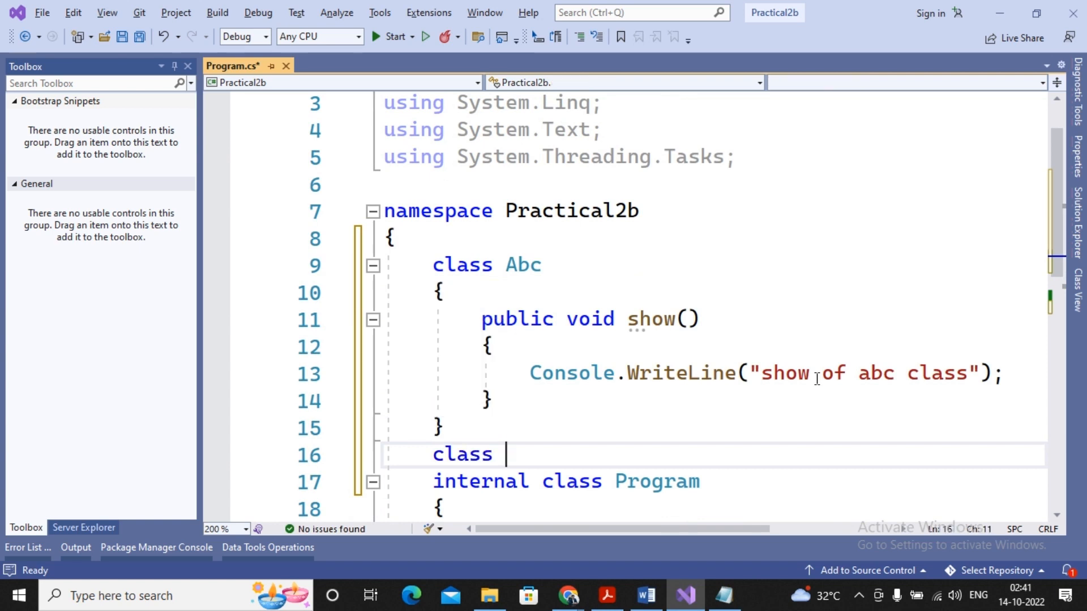
- Declare class Bbc with a display() method printing "display of bbc class"
{"action": "type", "text": "Bbc"}
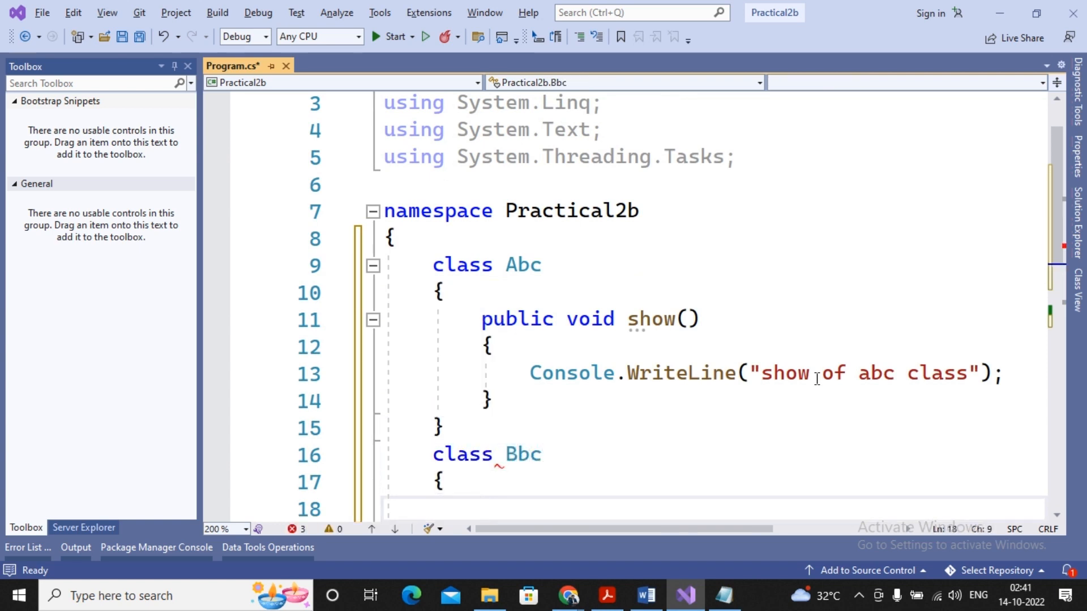
{"action": "type", "text": "public voi"}
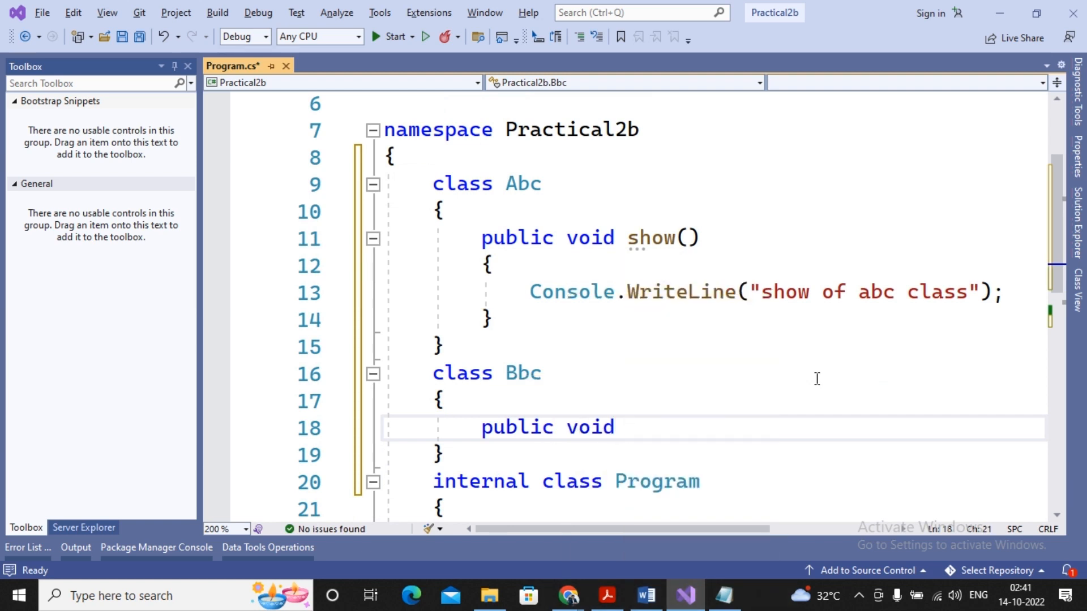
{"action": "type", "text": "display()"}
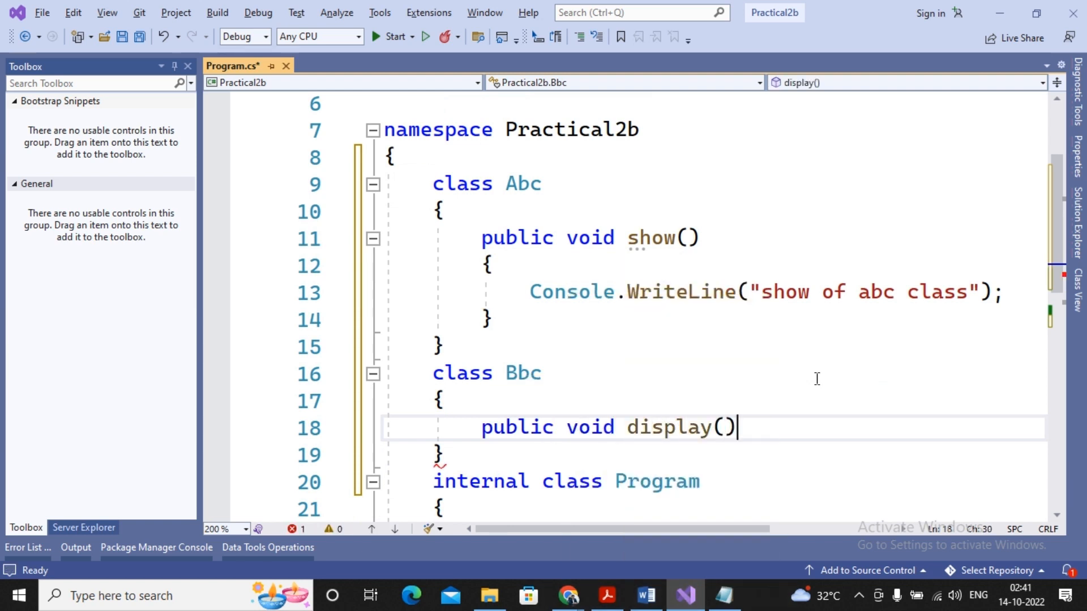
{"action": "type", "text": "{"}
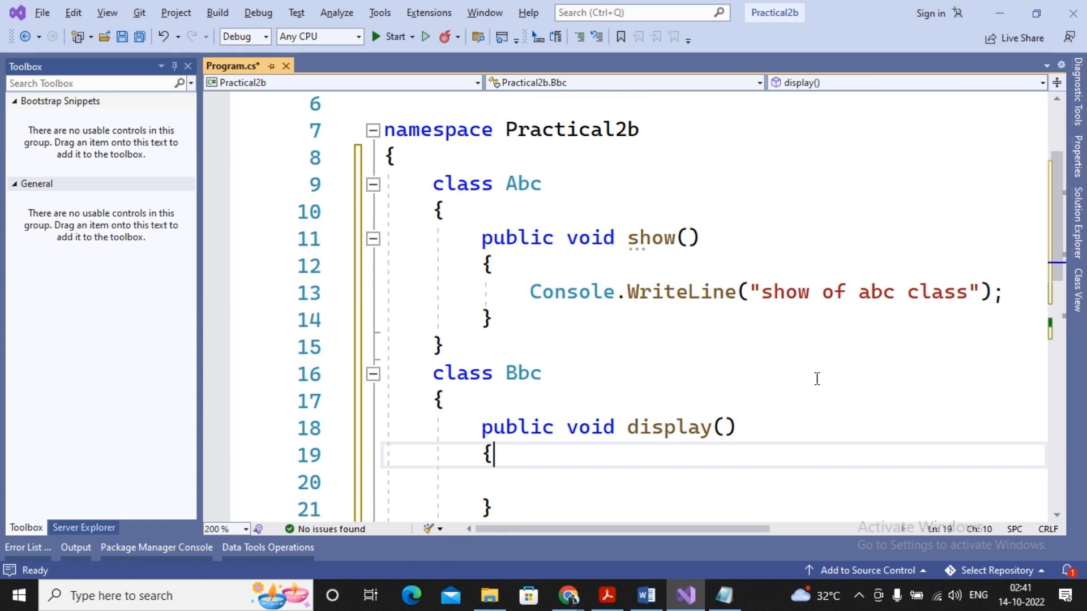
{"action": "type", "text": "Console.WriteLine(\"disp"}
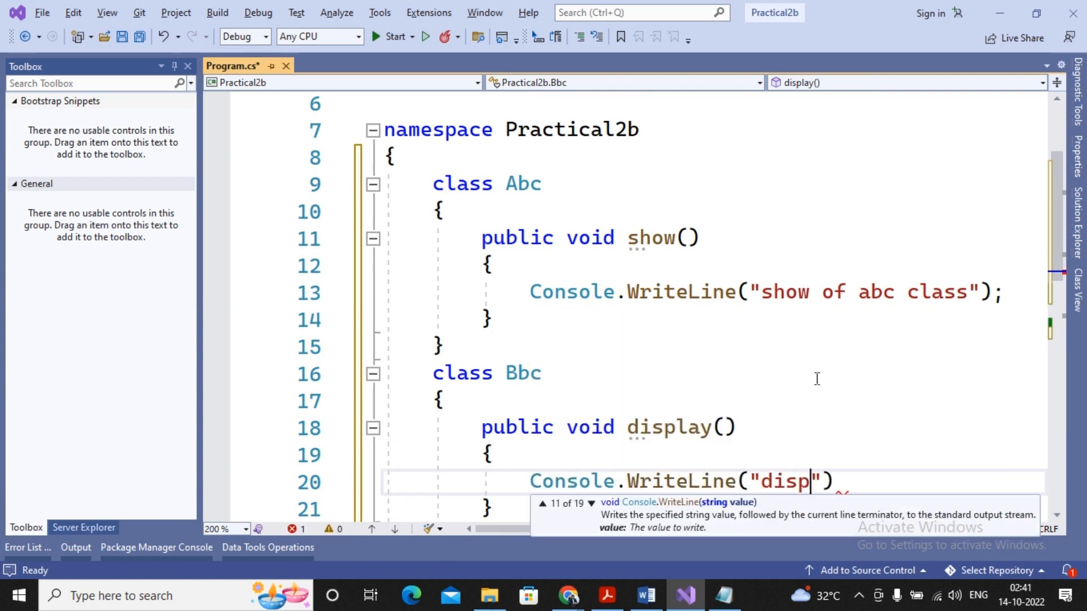
{"action": "type", "text": "lay of bbc cla"}
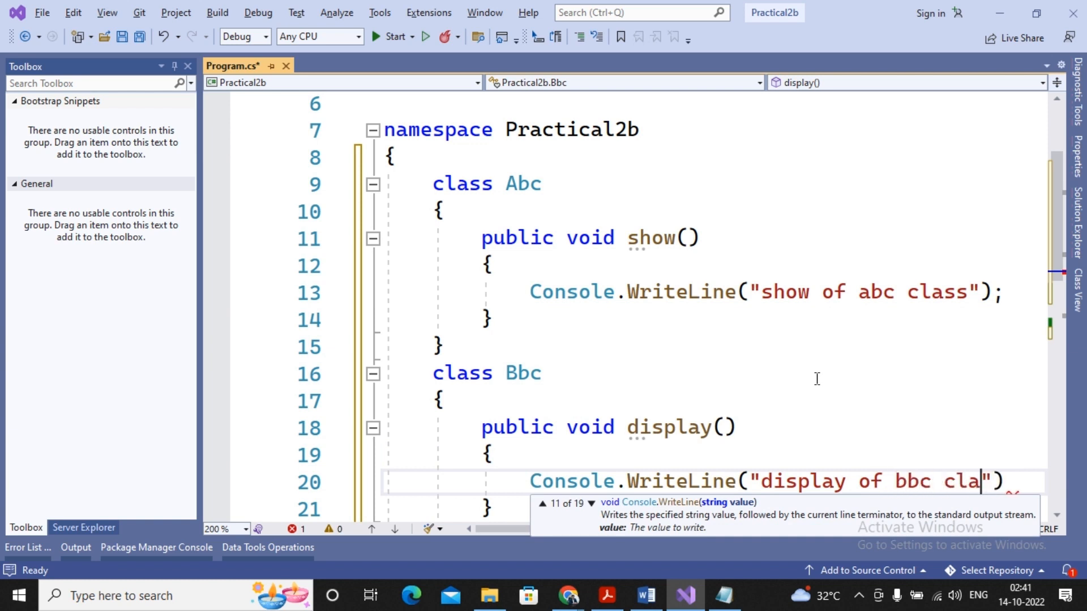
{"action": "type", "text": "ss\");"}
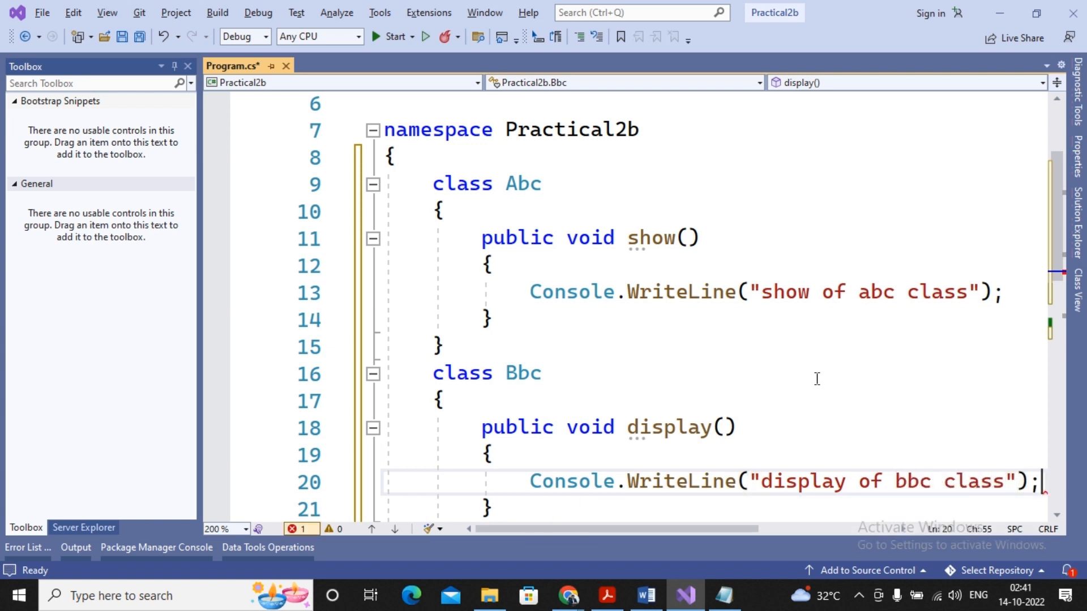
{"action": "scroll", "scroll_direction": "down", "scroll_amount": 3}
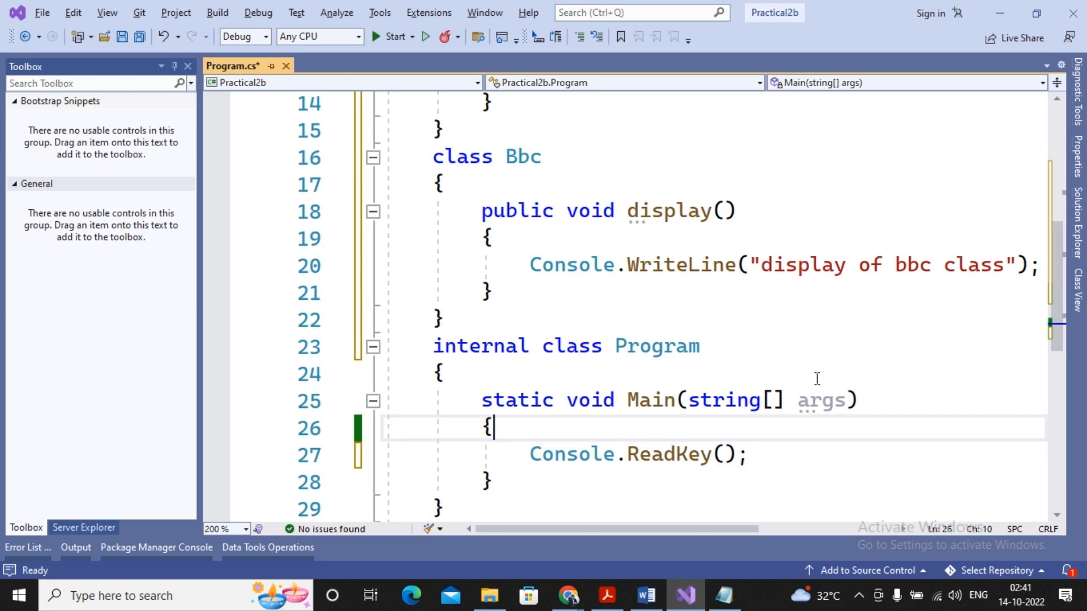
- In Main, create Bbc b1 = new Bbc(); and call b1.display()
{"action": "type", "text": "Bbc"}
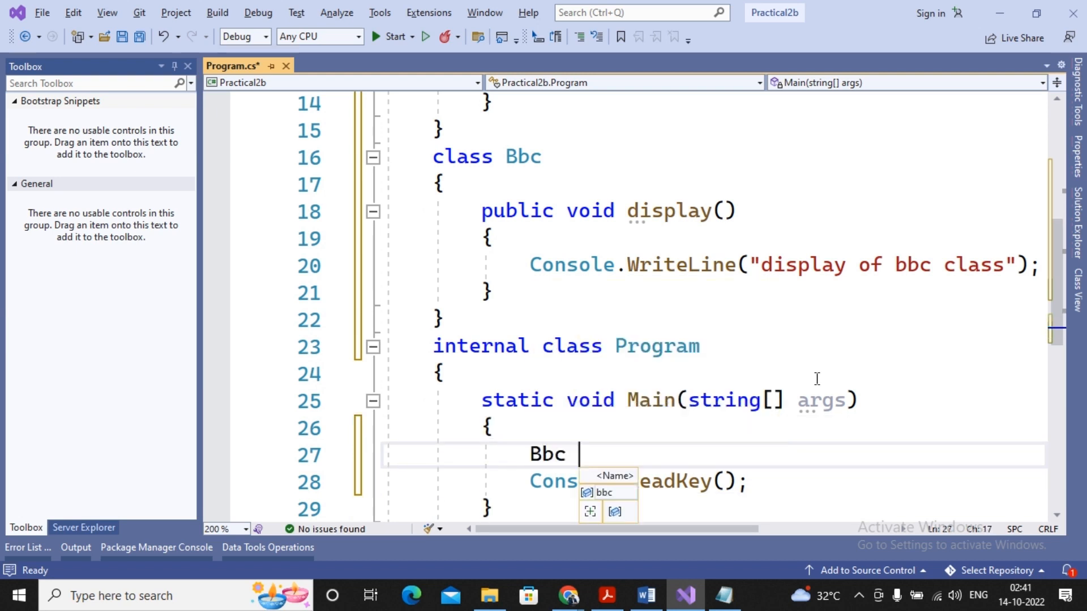
{"action": "type", "text": "b1=new"}
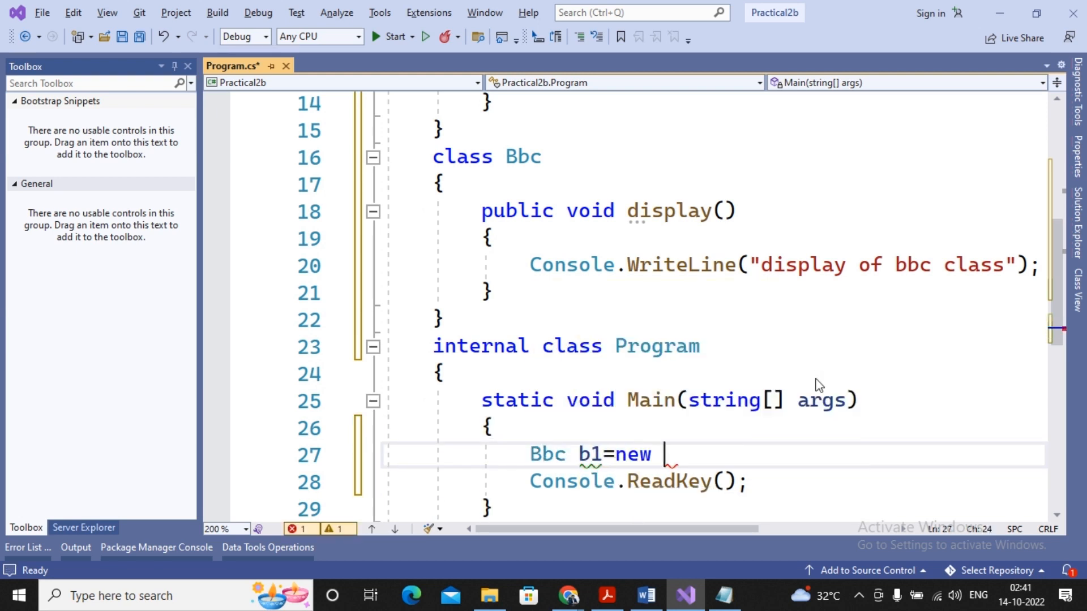
{"action": "type", "text": "Bbc();"}
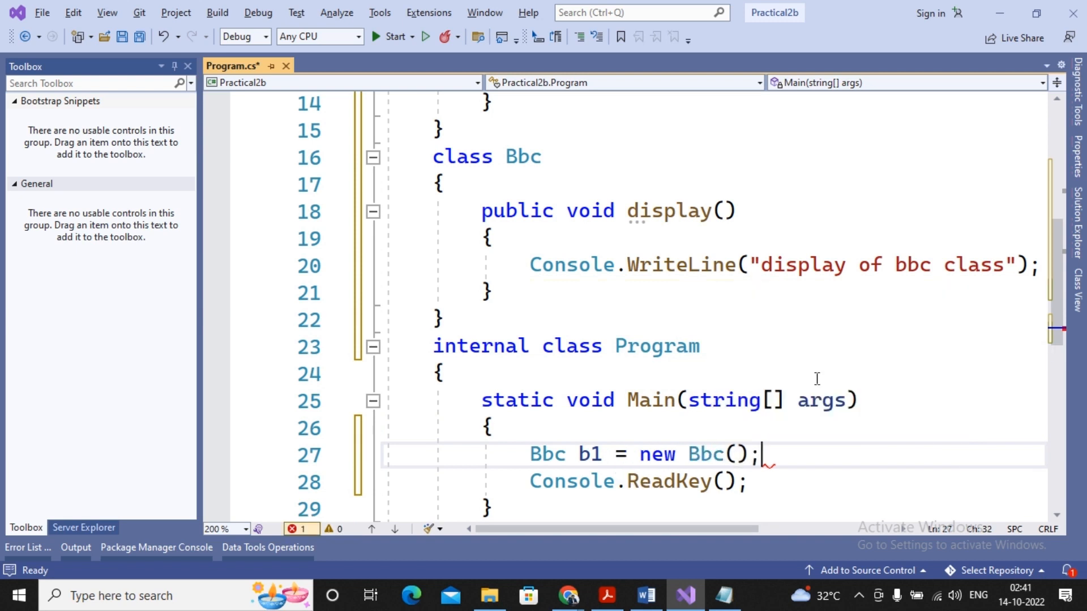
{"action": "type", "text": "b1.di"}
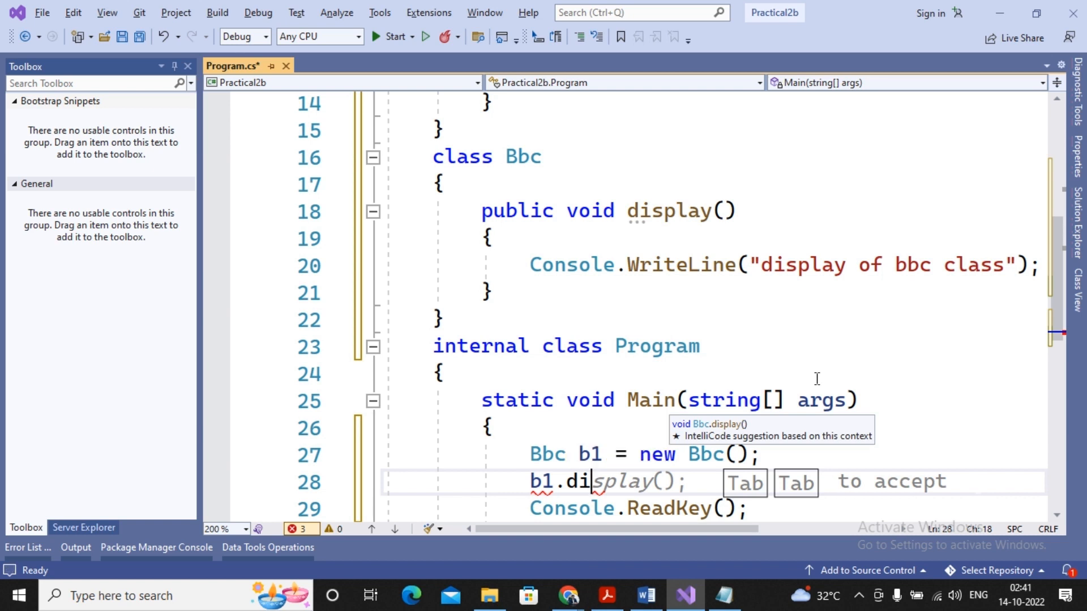
{"action": "key", "text": "Tab"}
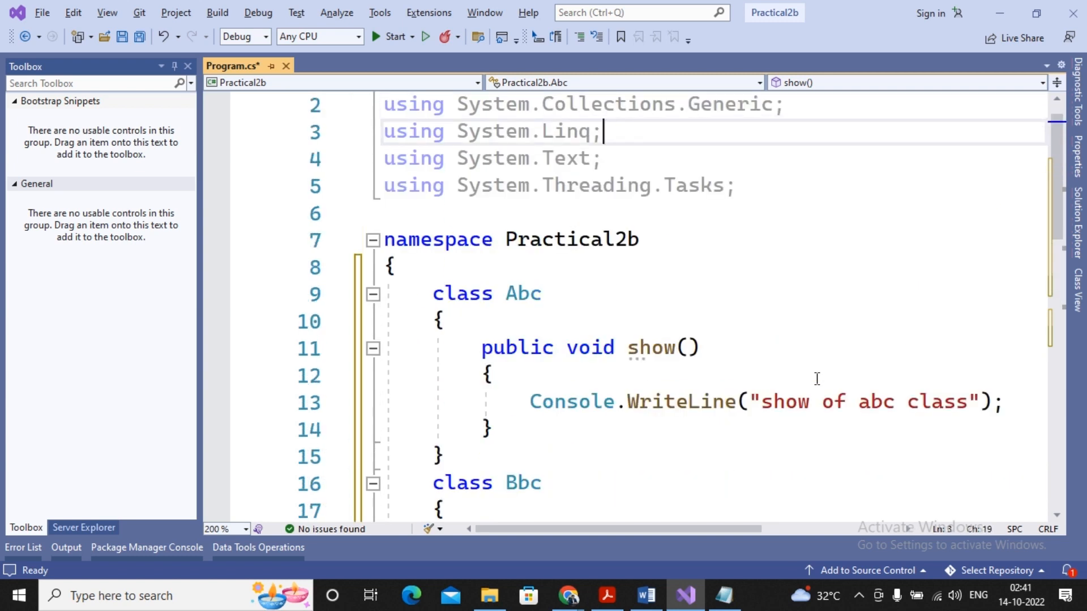
{"action": "scroll", "scroll_direction": "down", "scroll_amount": 3}
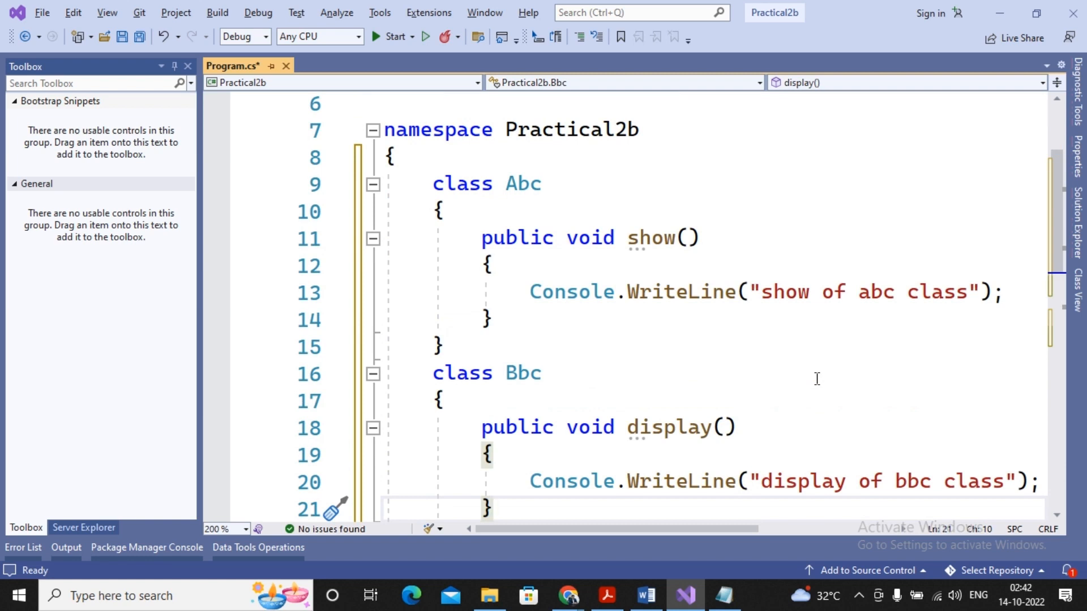
{"action": "scroll", "scroll_direction": "down", "scroll_amount": 3}
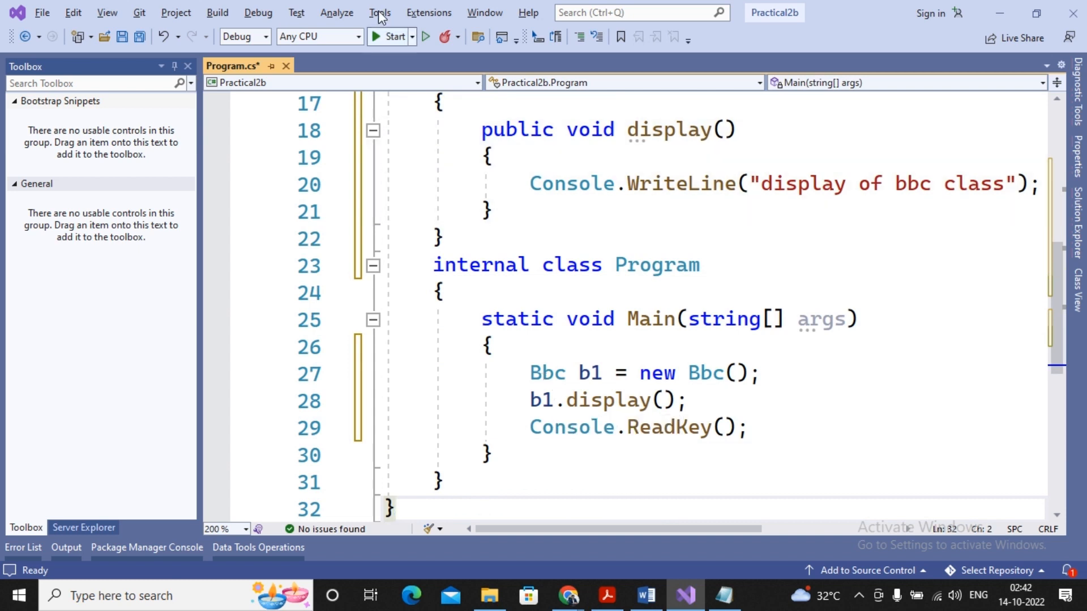
- Add a b1.show(); call in Main
{"action": "left_click", "coordinate": [388, 36]}
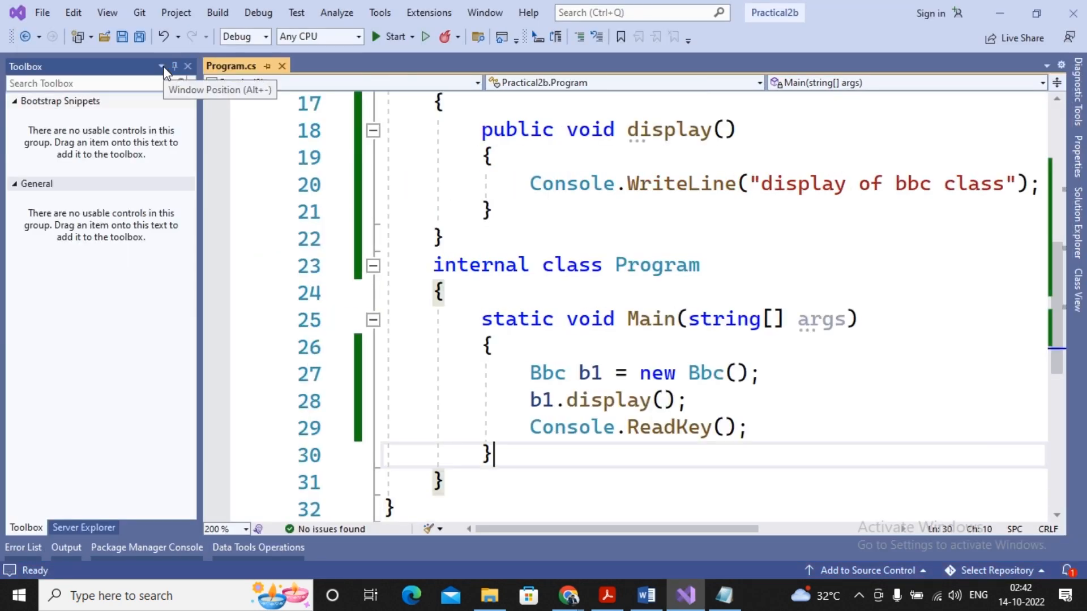
{"action": "type", "text": "b1"}
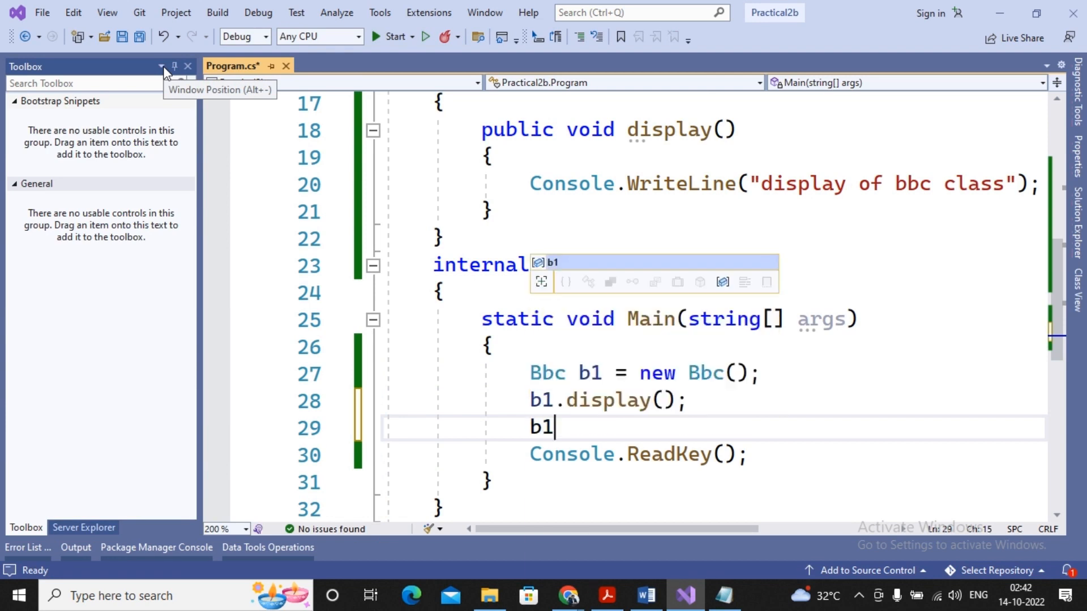
{"action": "type", "text": ".show();"}
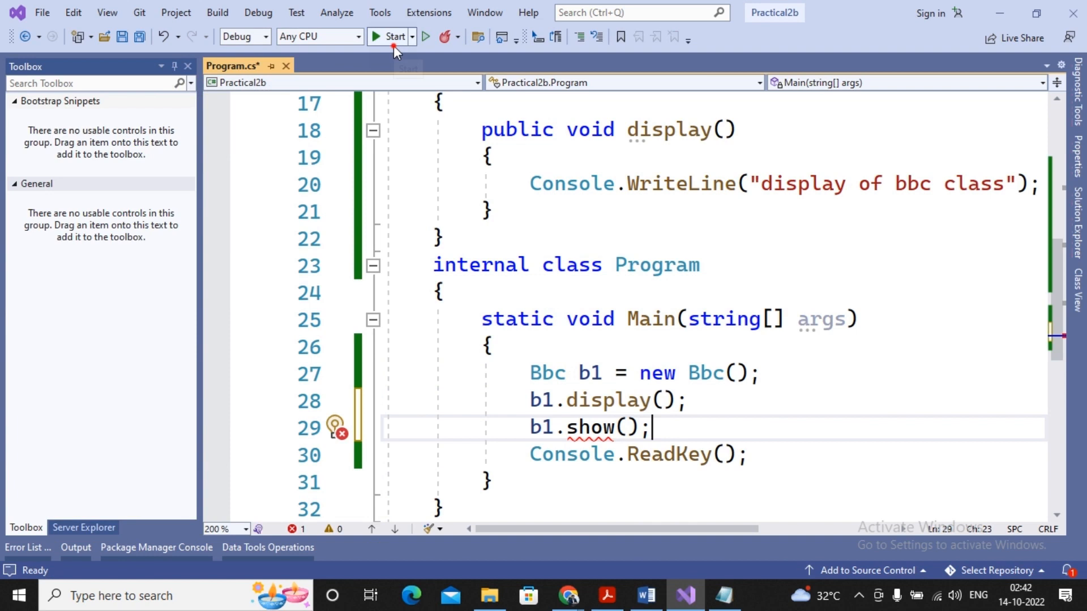
- Start the program and decline running the last successful build after the error
{"action": "left_click", "coordinate": [389, 36]}
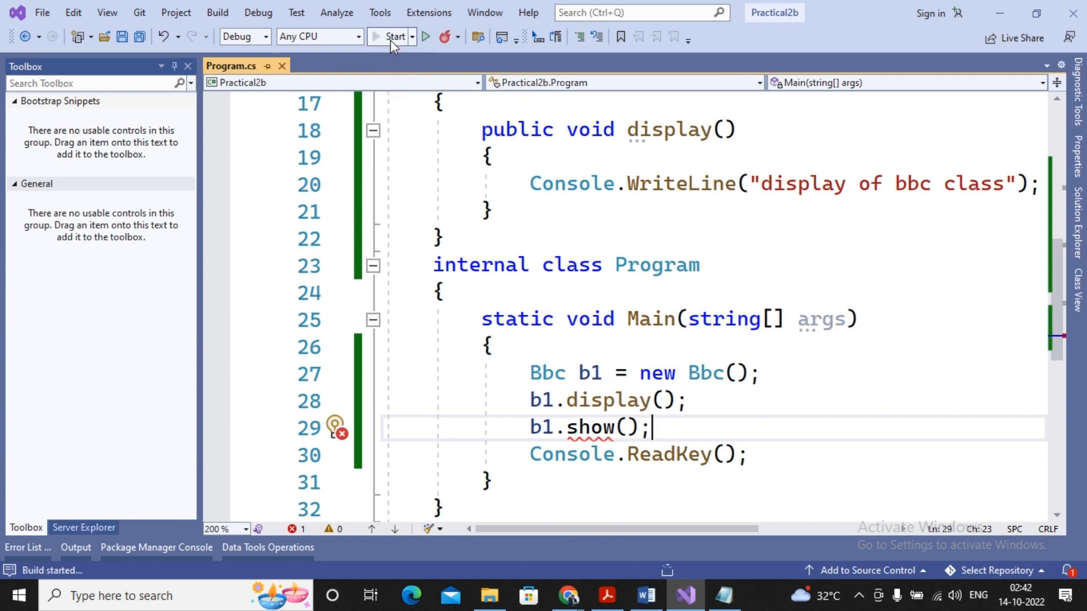
{"action": "left_click", "coordinate": [391, 36]}
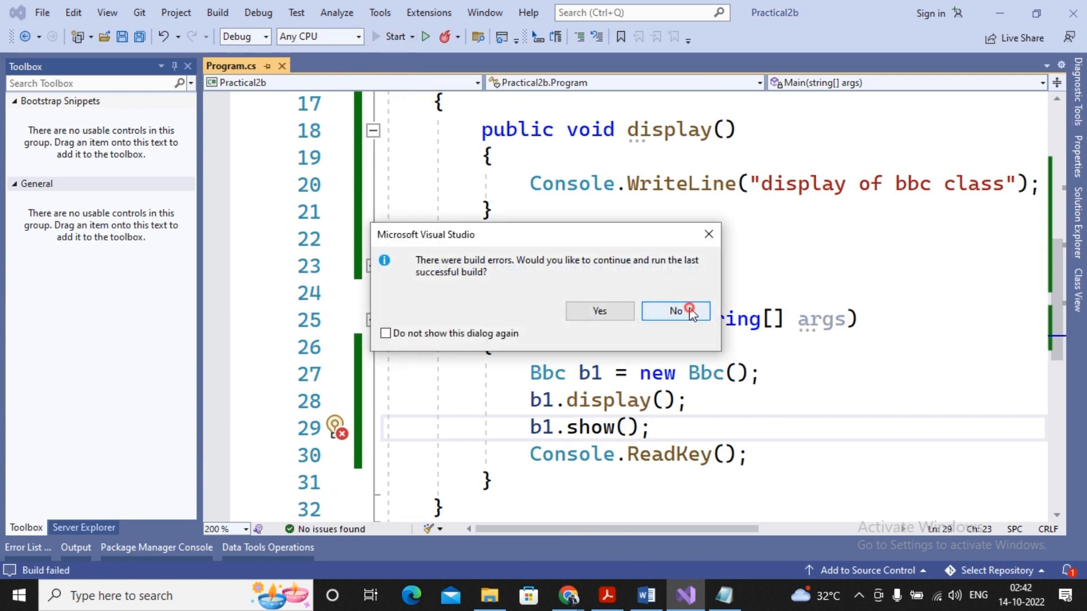
{"action": "left_click", "coordinate": [675, 310]}
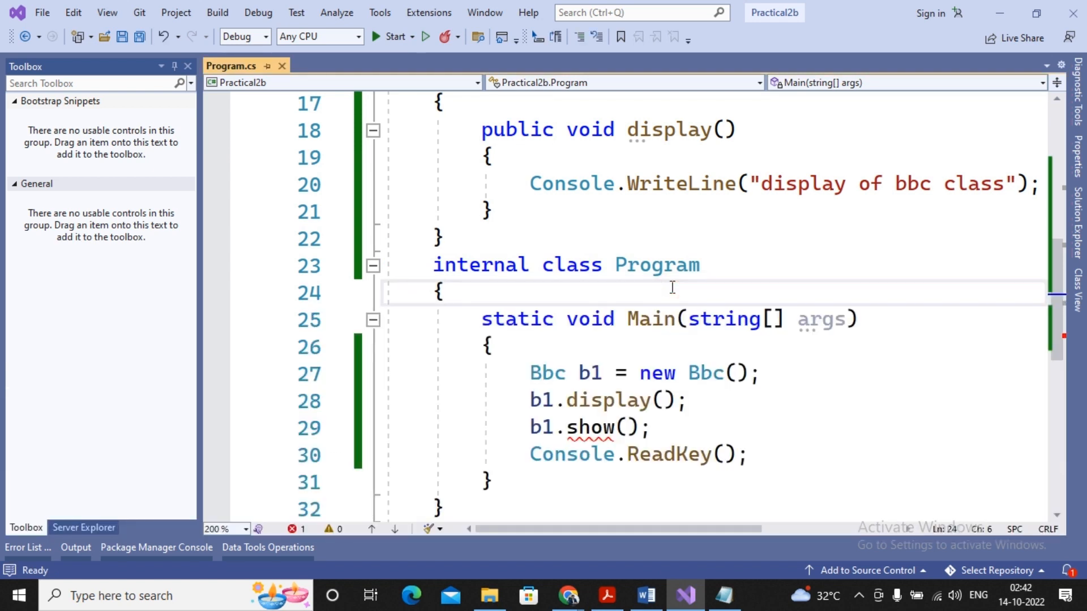
- Make class Bbc derive from Abc by writing Bbc:Abc
{"action": "left_click", "coordinate": [437, 265]}
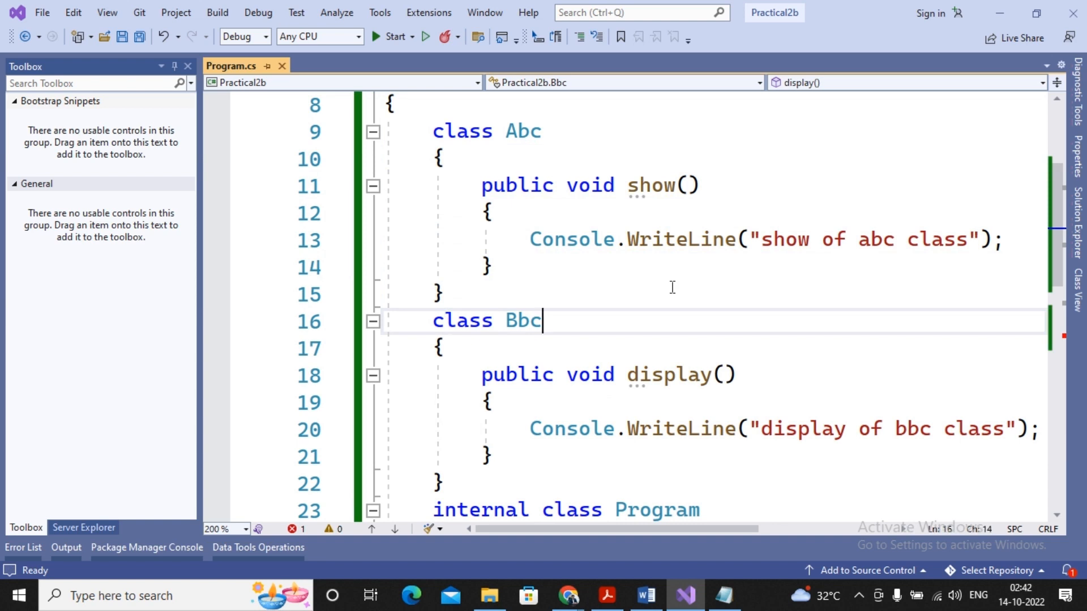
{"action": "type", "text": ":"}
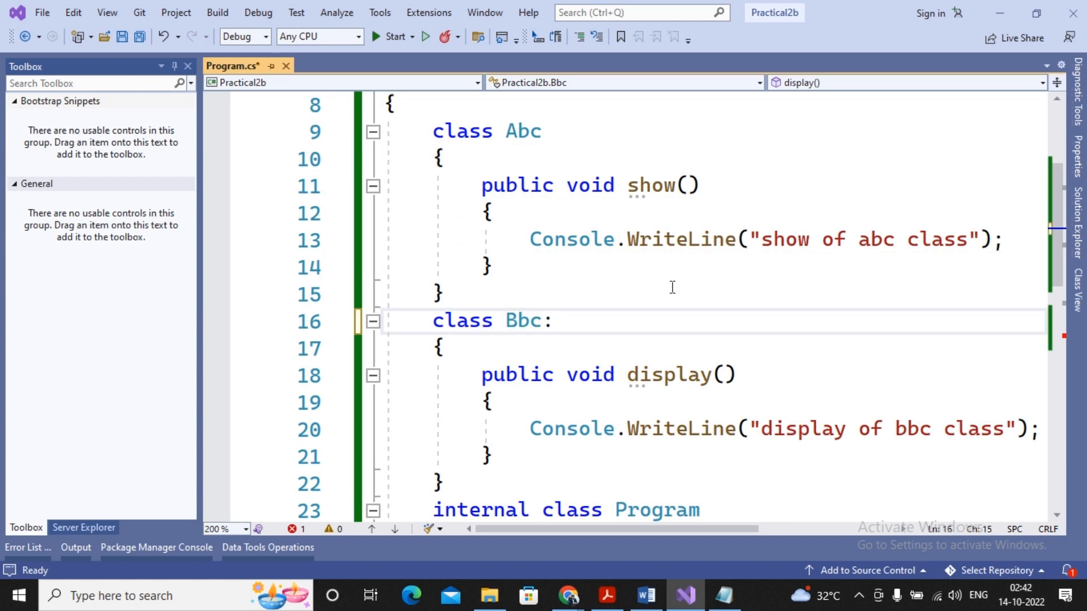
{"action": "type", "text": "Abc"}
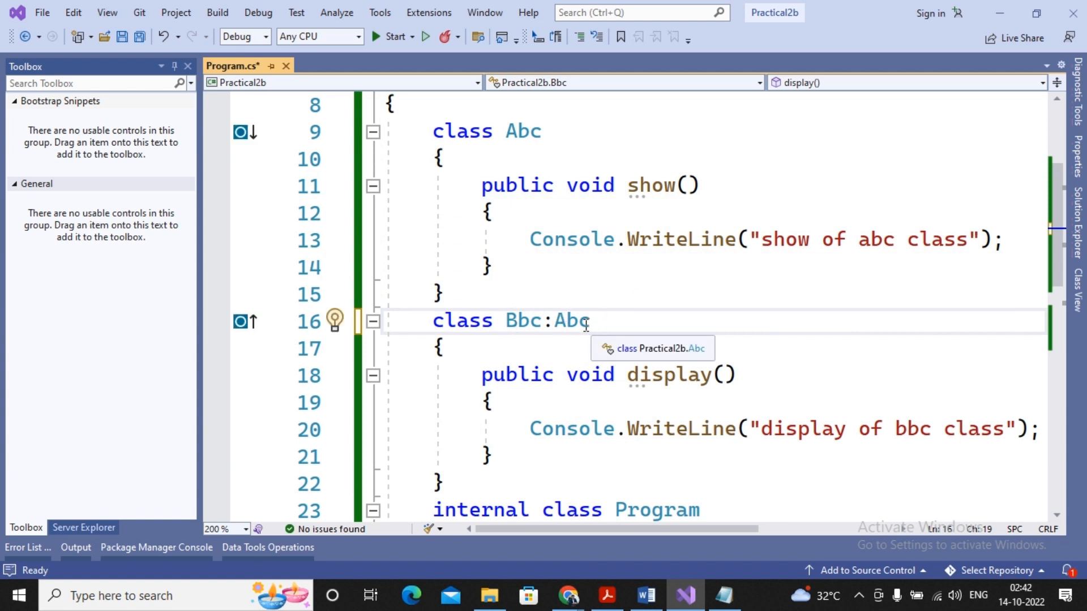
{"action": "mouse_move", "coordinate": [505, 319]}
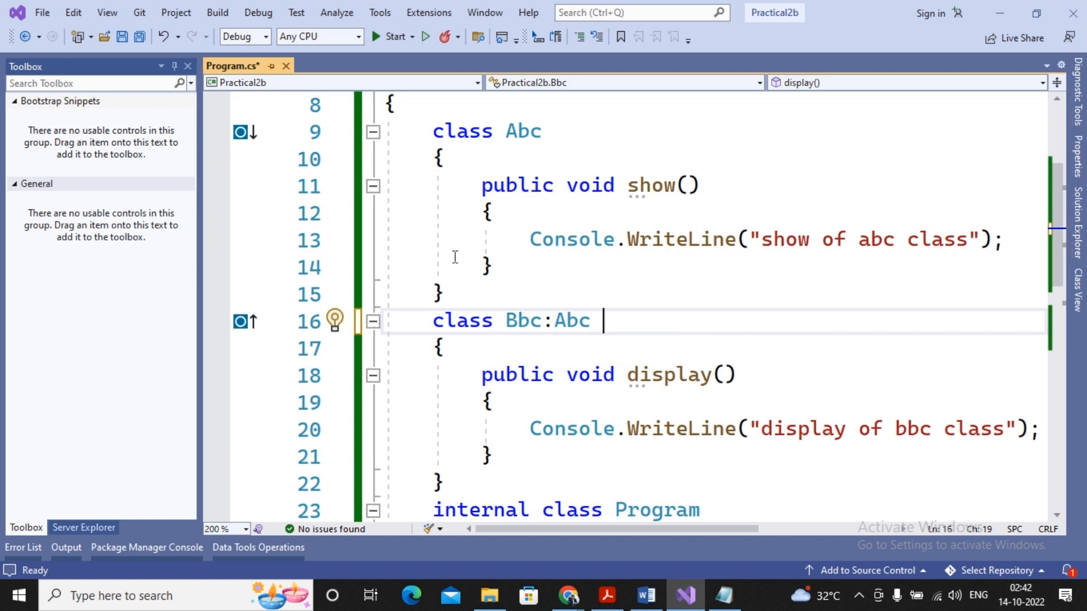
{"action": "mouse_move", "coordinate": [416, 153]}
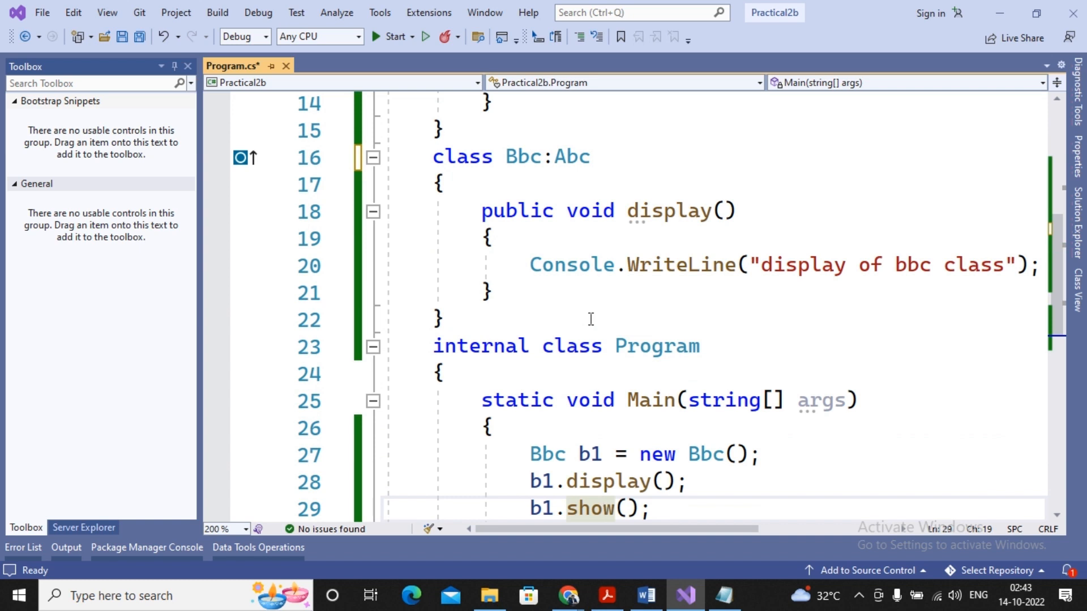
- Save and run the program with Bbc inheriting from Abc
{"action": "left_click", "coordinate": [607, 508]}
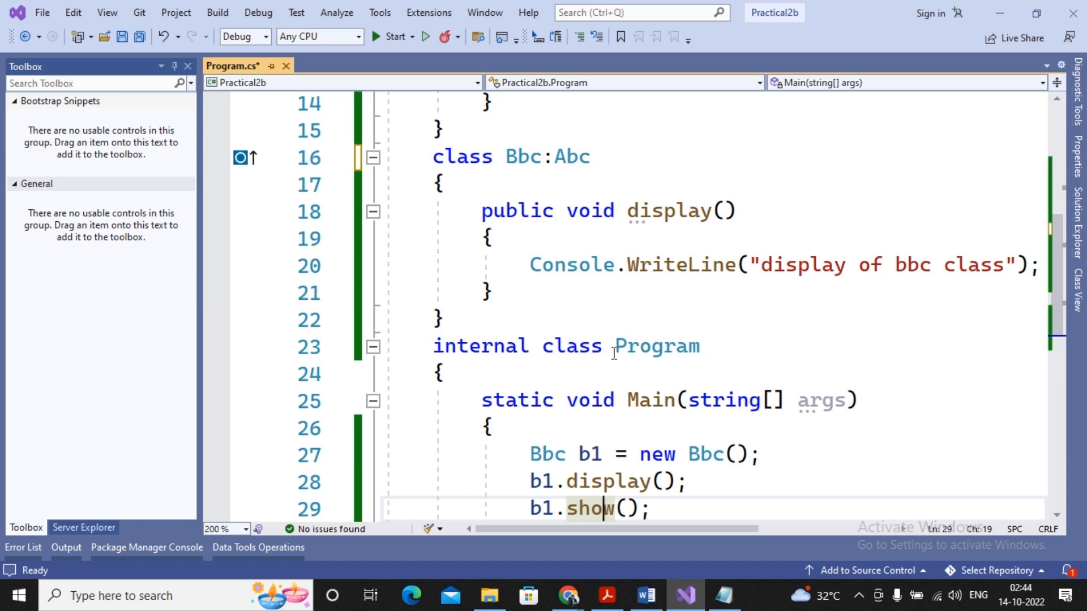
{"action": "mouse_move", "coordinate": [581, 156]}
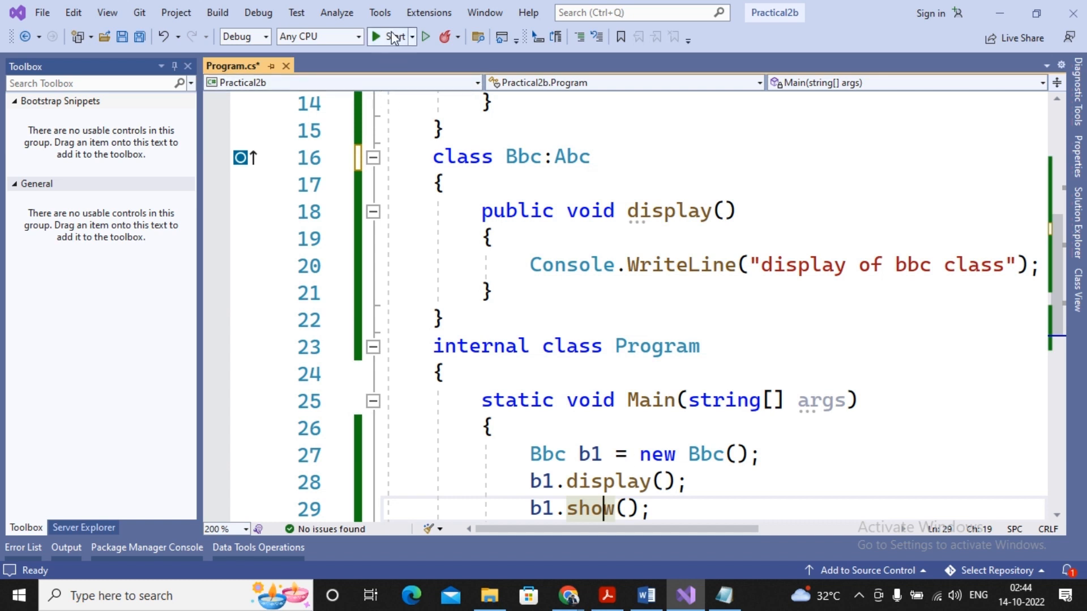
{"action": "left_click", "coordinate": [375, 36]}
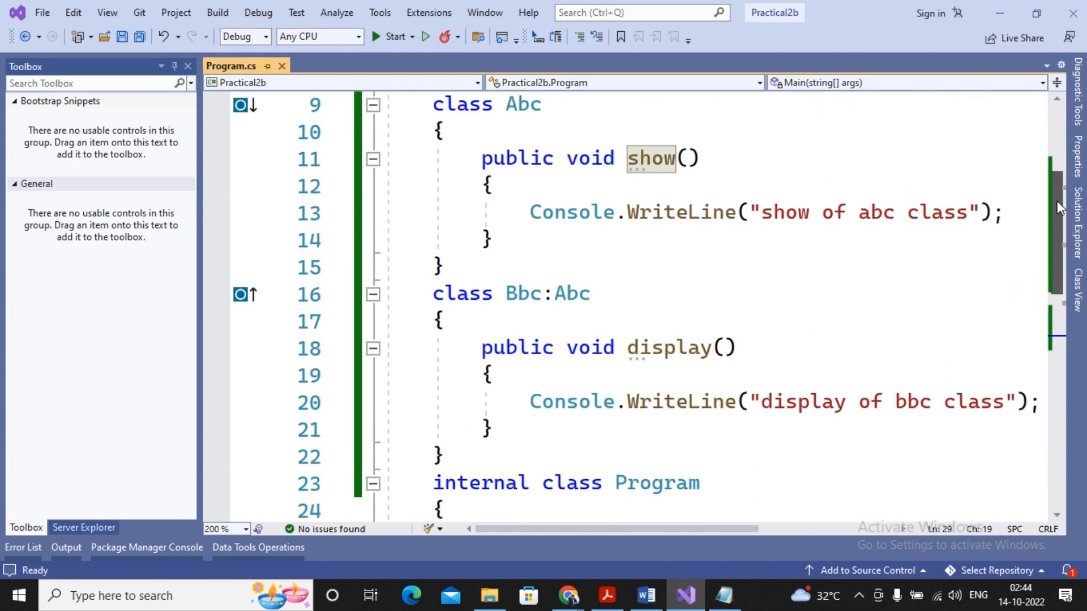
- Declare class Pqr below Bbc, changing its base from Abc to Bbc
{"action": "scroll", "scroll_direction": "down", "scroll_amount": 3}
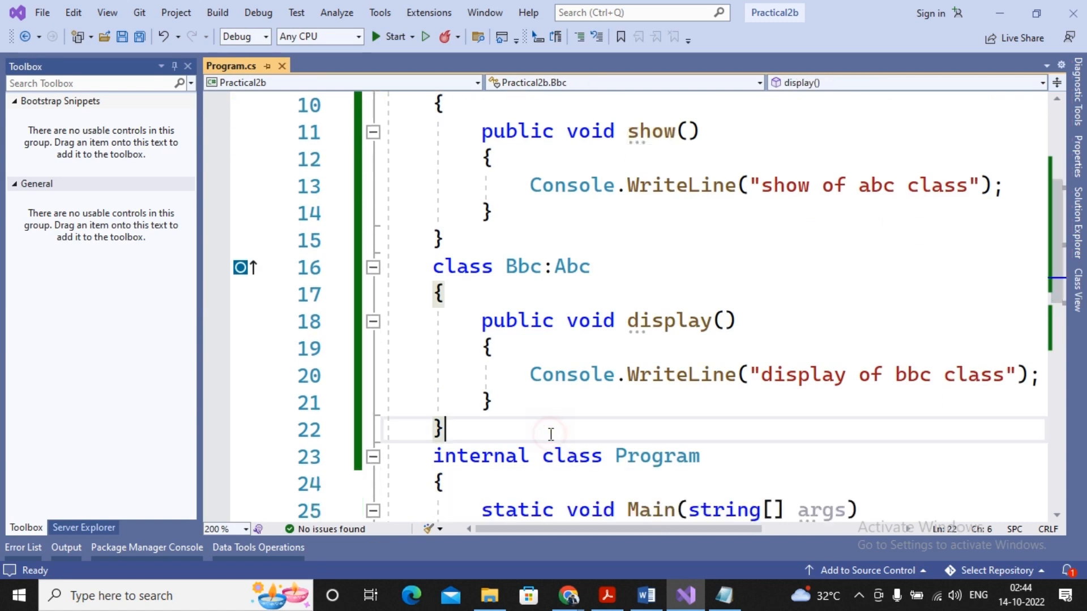
{"action": "type", "text": "class Pq"}
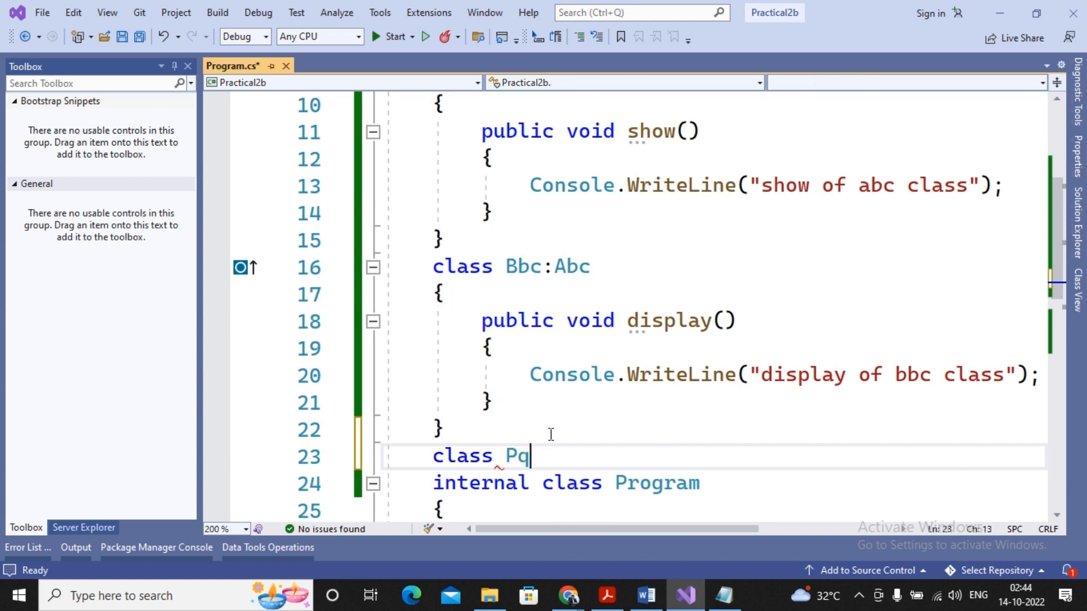
{"action": "type", "text": "r:Abc"}
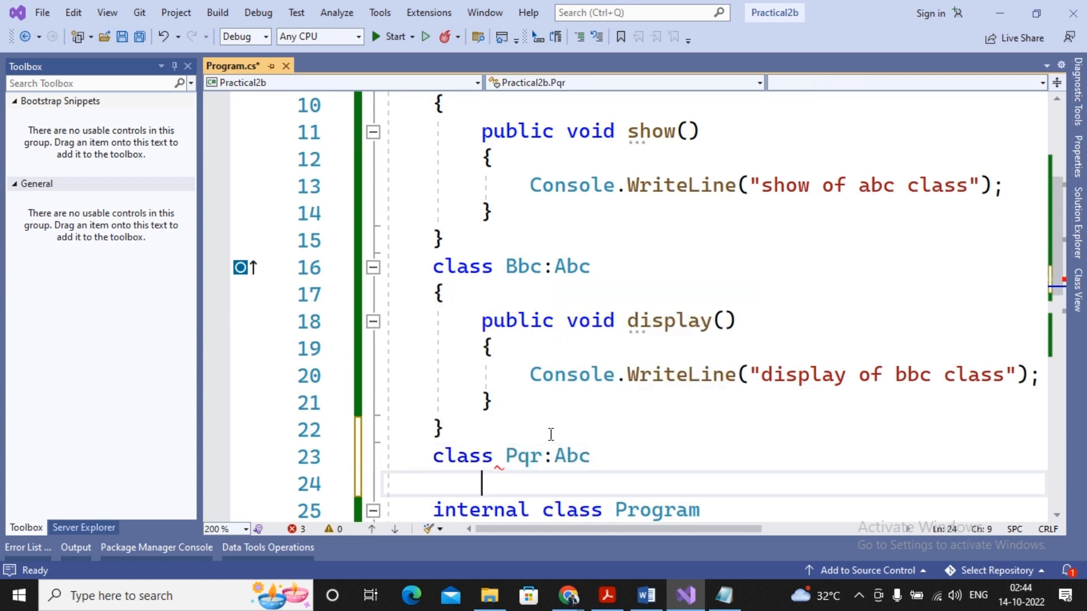
{"action": "type", "text": "{"}
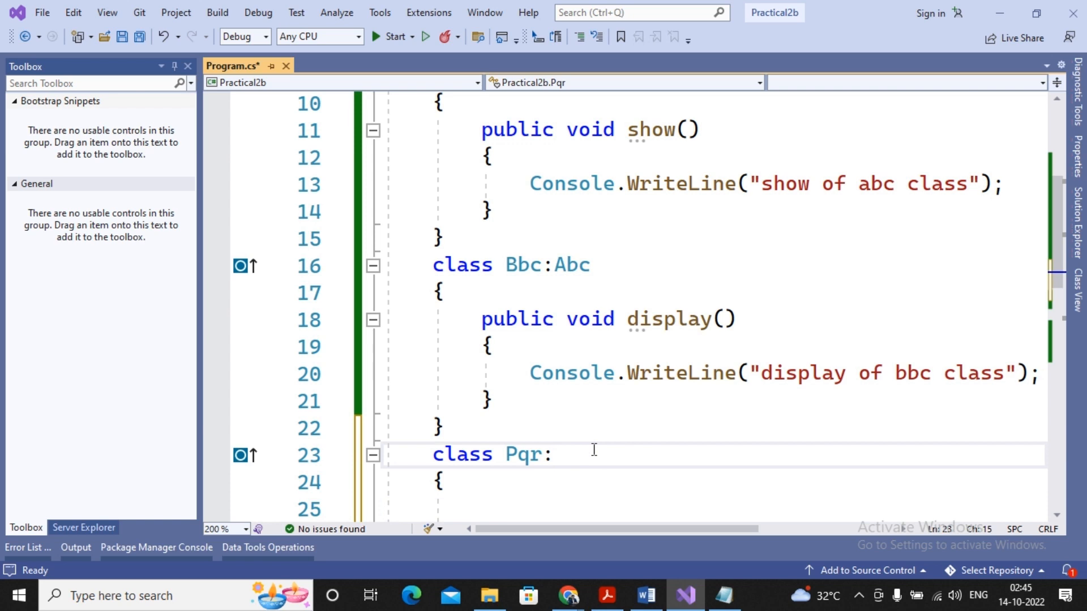
{"action": "type", "text": "Bbc"}
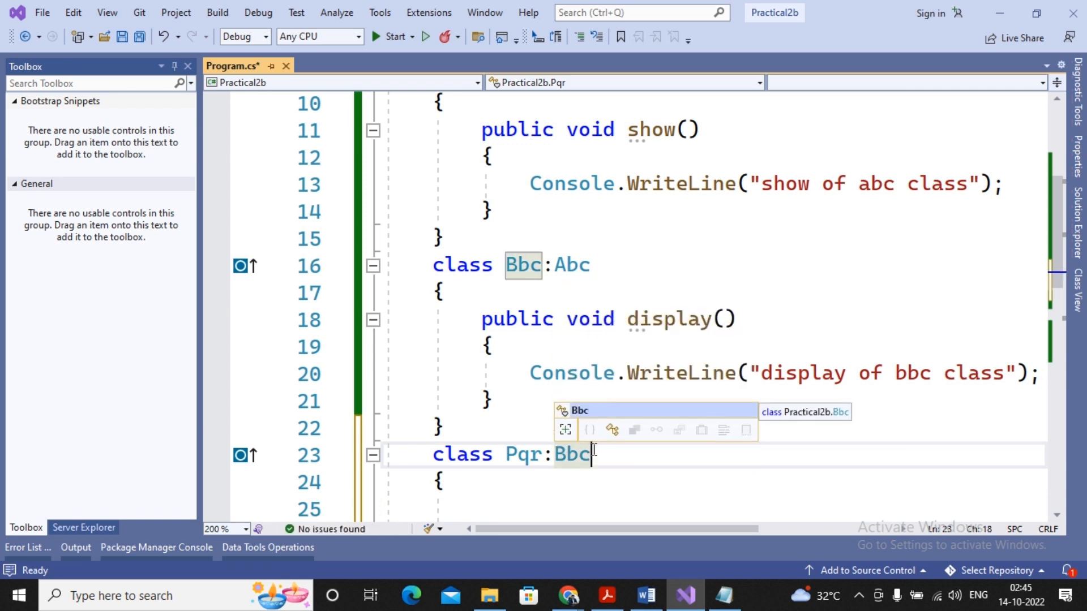